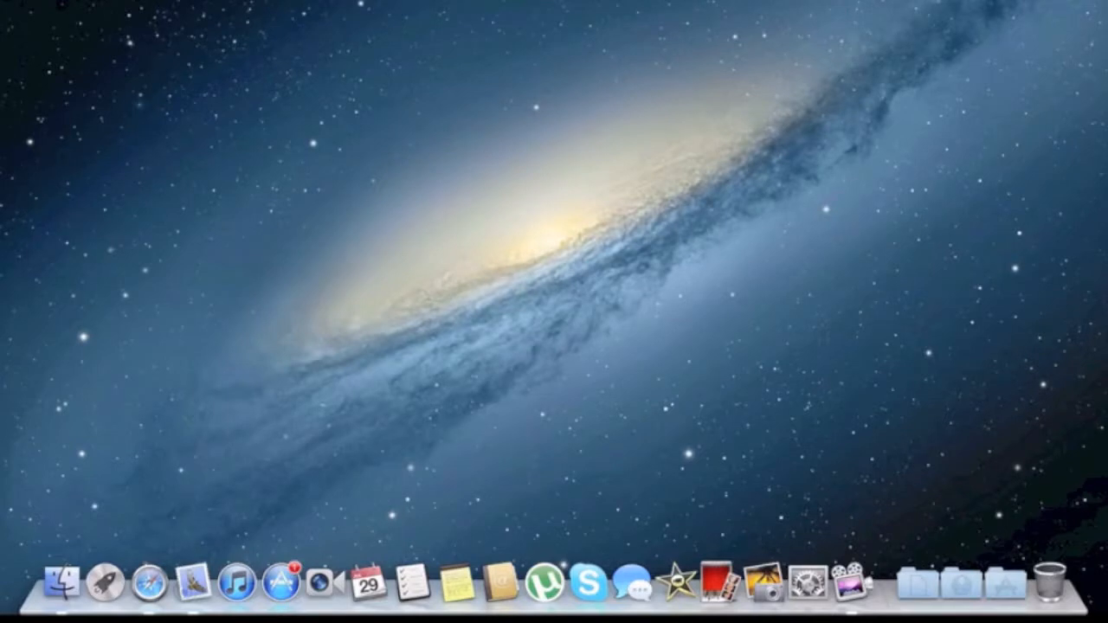
pyautogui.moveTo(190, 142)
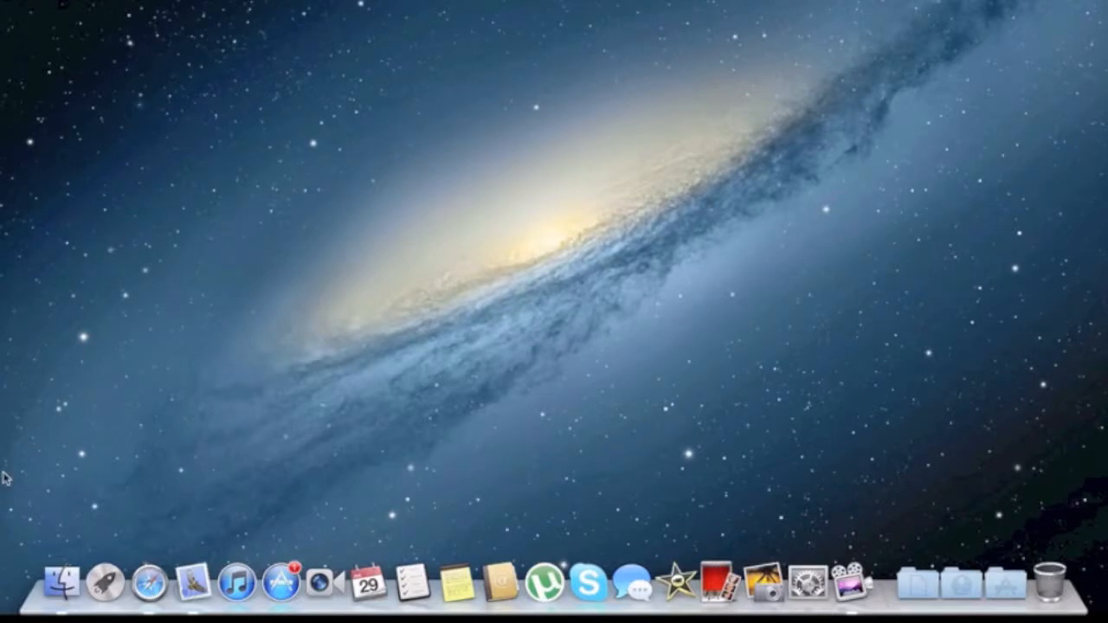
pyautogui.moveTo(36, 519)
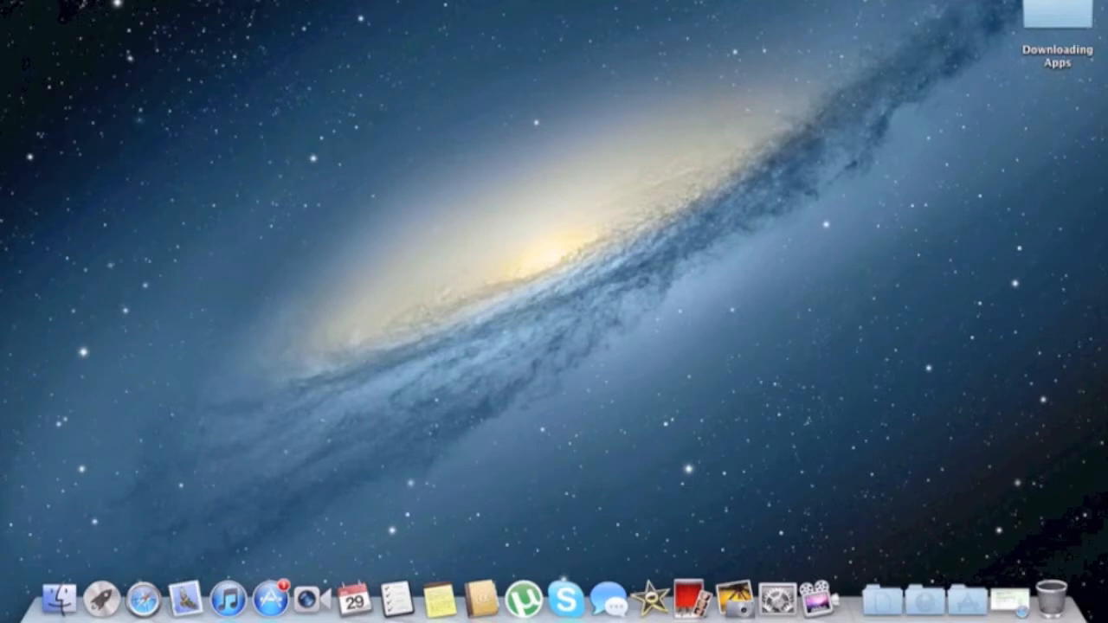
pyautogui.moveTo(416, 218)
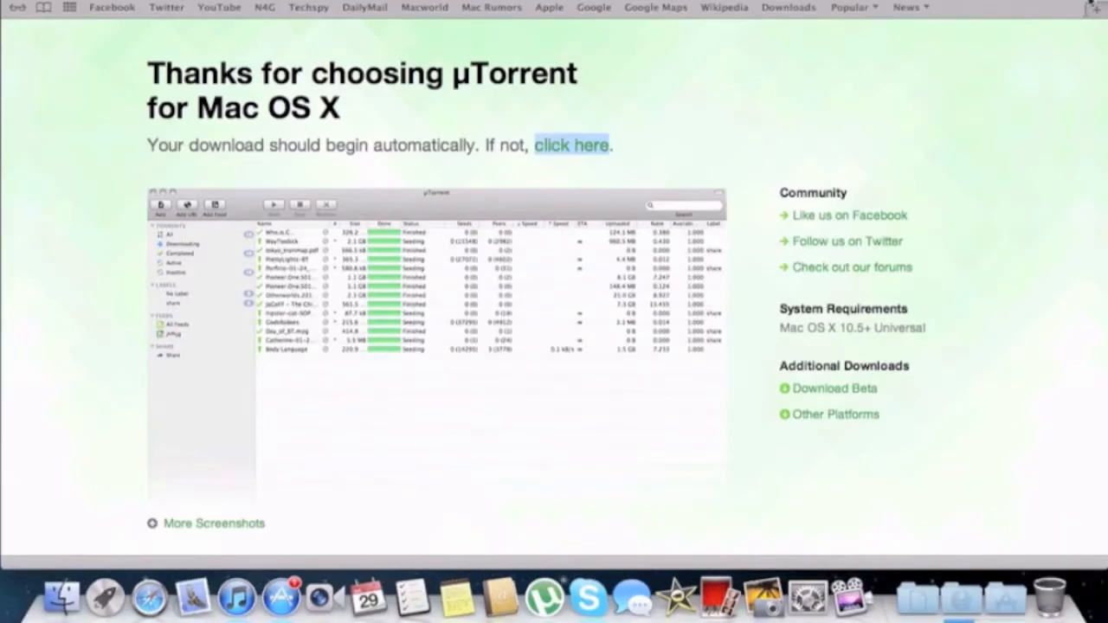
# Save the µTorrent link as uTorrent.dmg into the Downloading Apps folder, then close its Finder window.
pyautogui.click(788, 7)
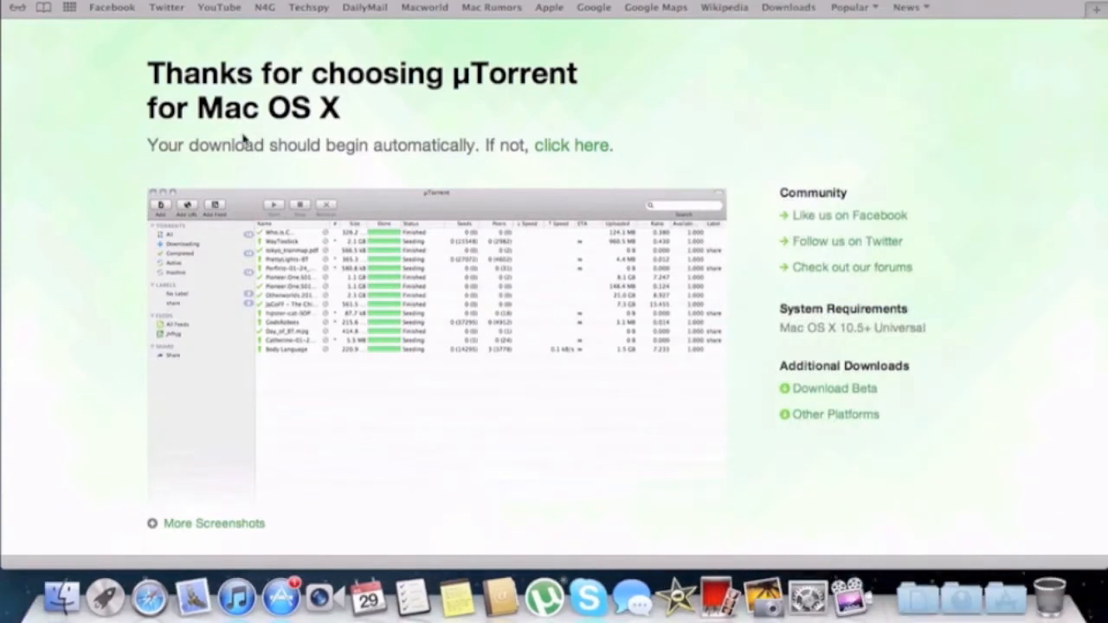
pyautogui.rightClick(571, 145)
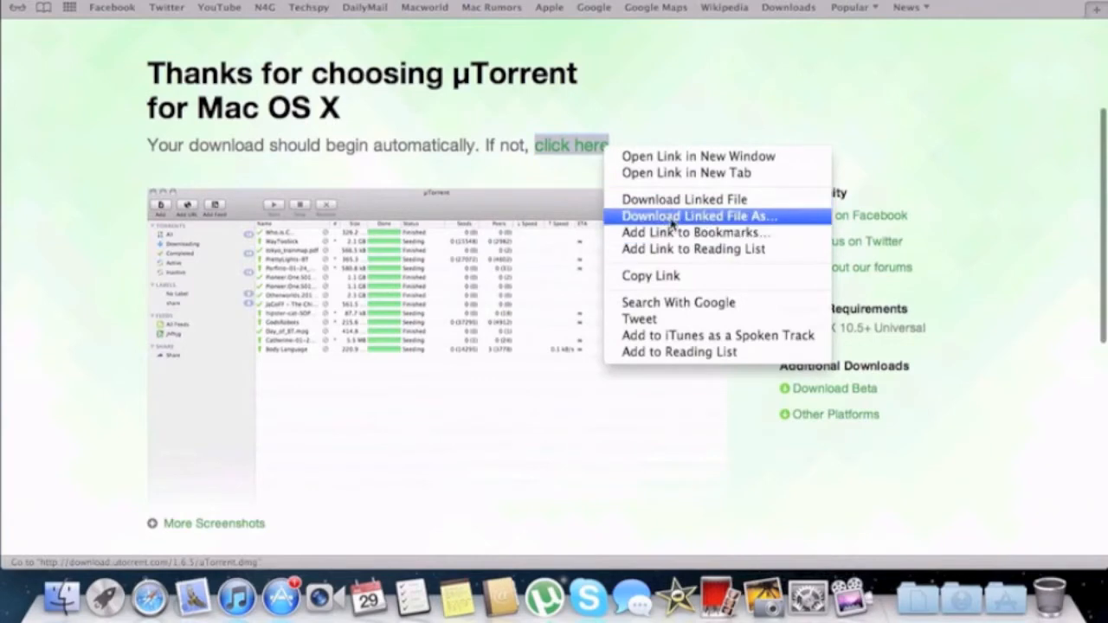
pyautogui.click(697, 214)
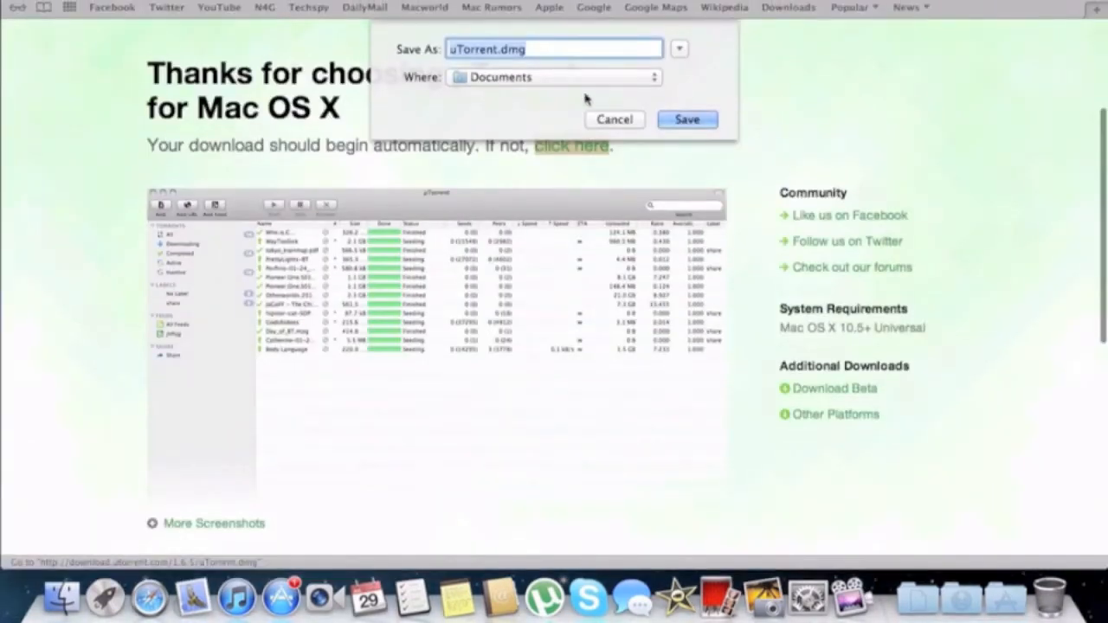
pyautogui.click(554, 76)
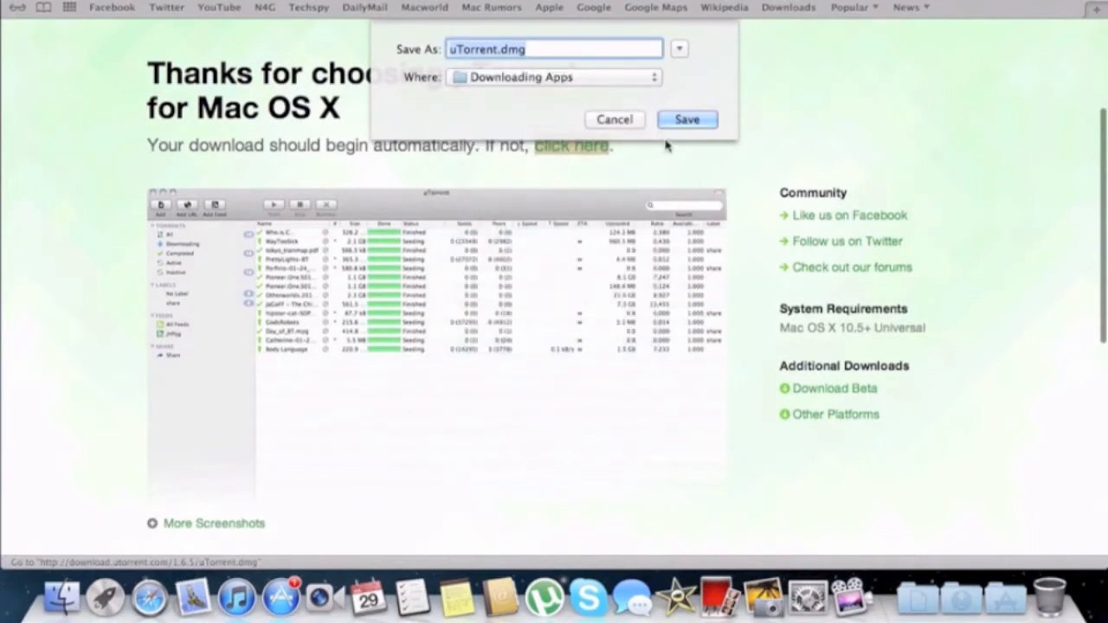
pyautogui.click(686, 120)
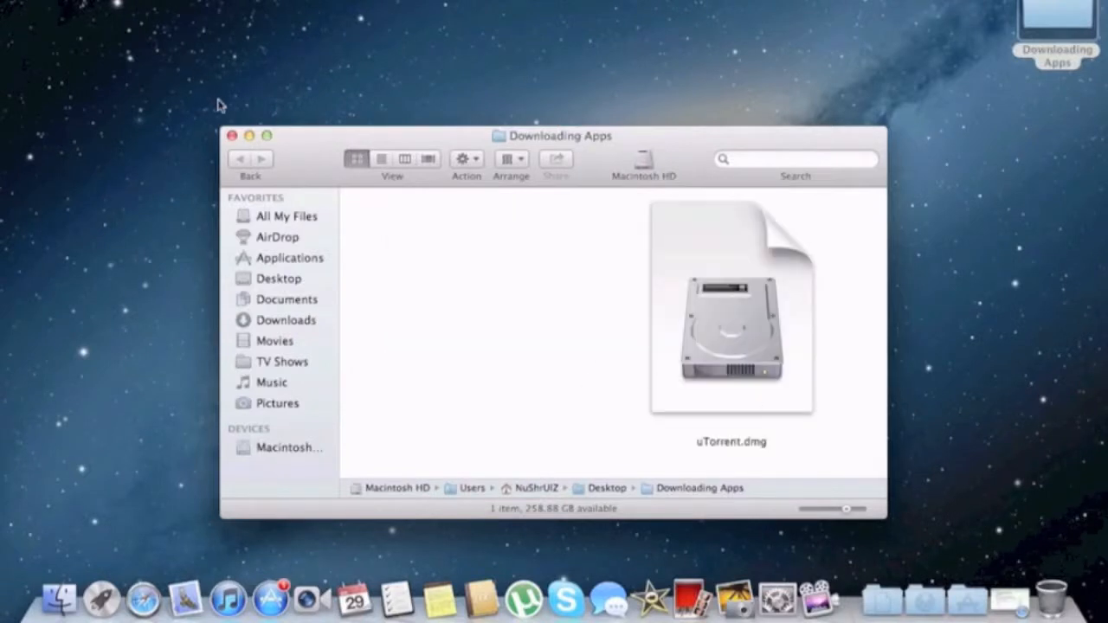
pyautogui.click(232, 135)
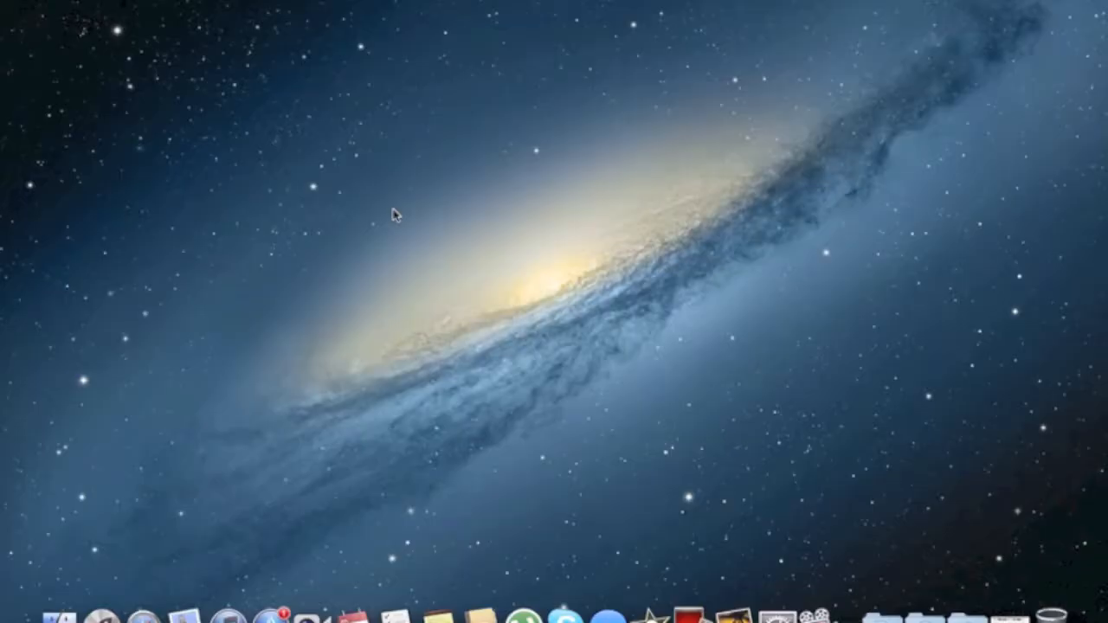
pyautogui.moveTo(419, 239)
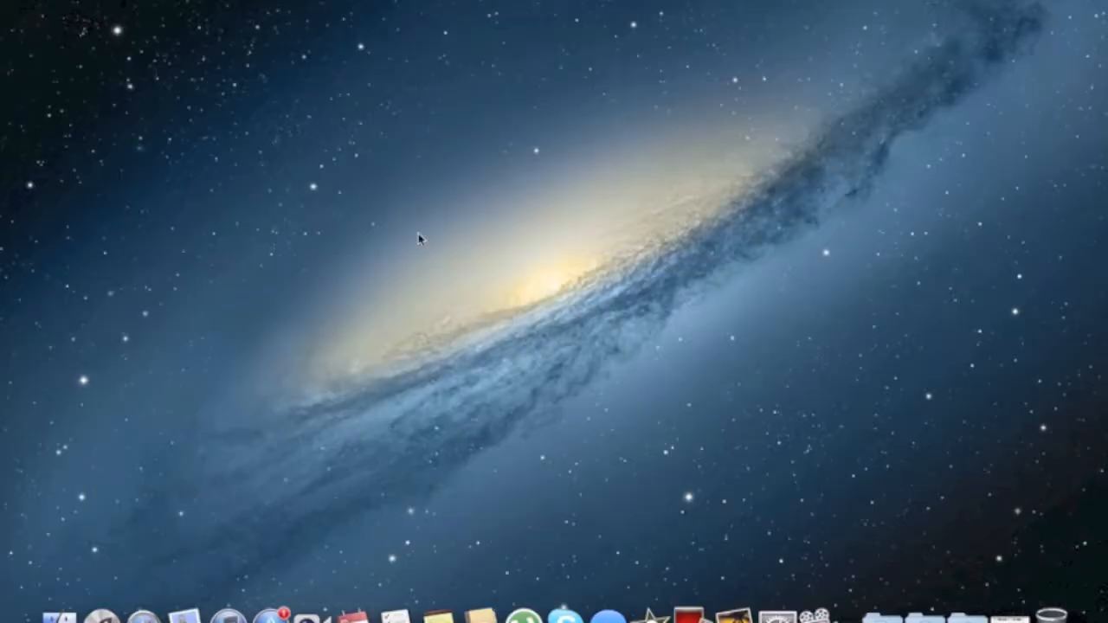
# Launch the App Store and scroll to the Screens VNC listing.
pyautogui.click(284, 599)
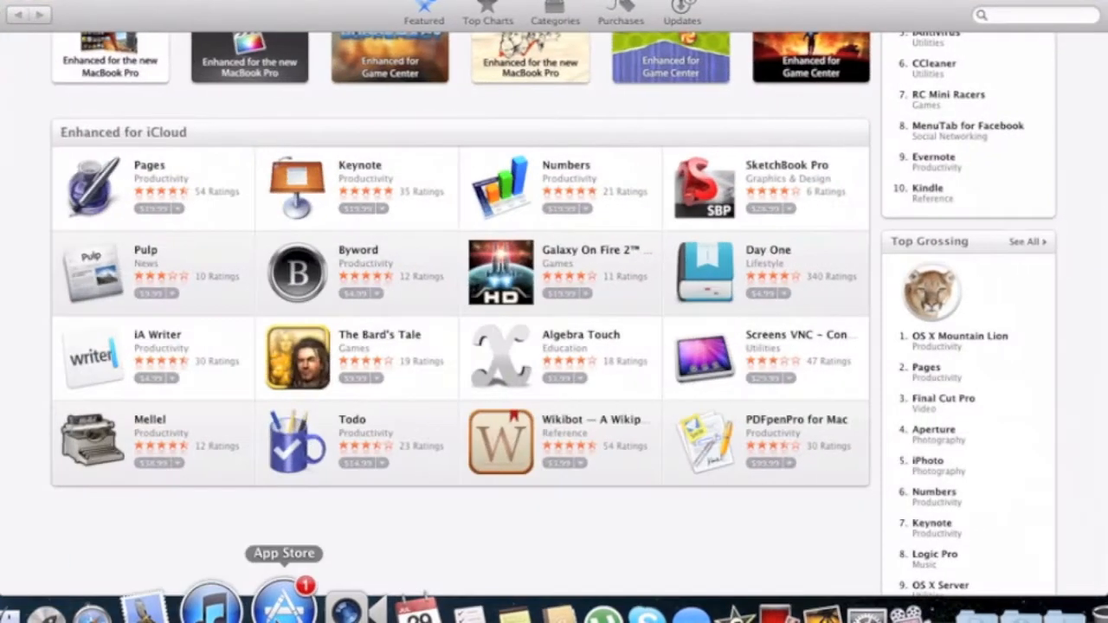
pyautogui.scroll(3)
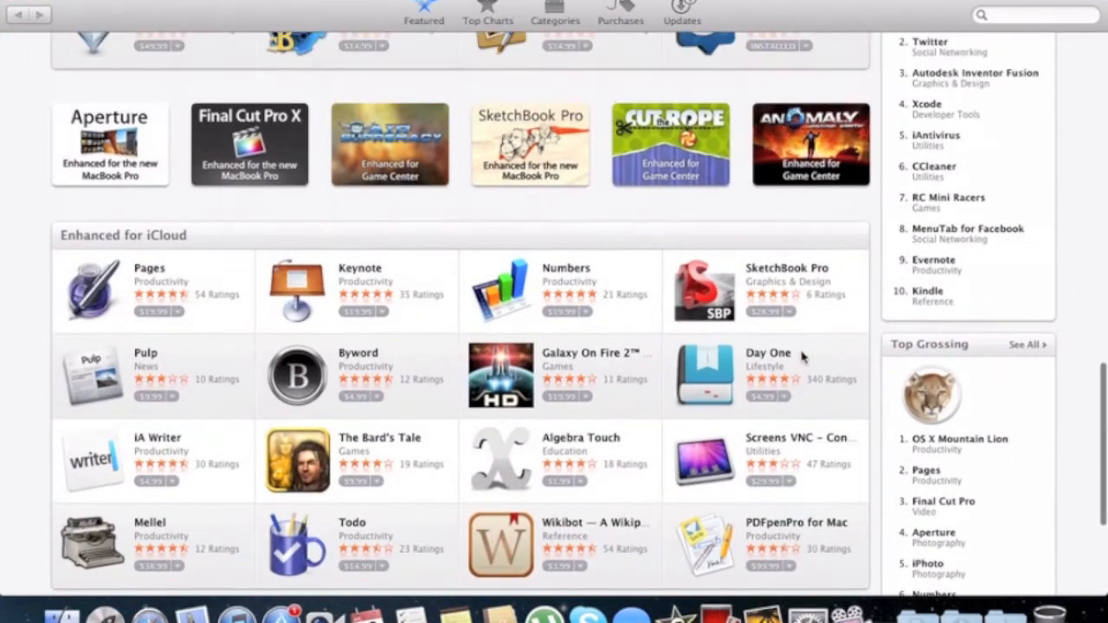
pyautogui.scroll(-3)
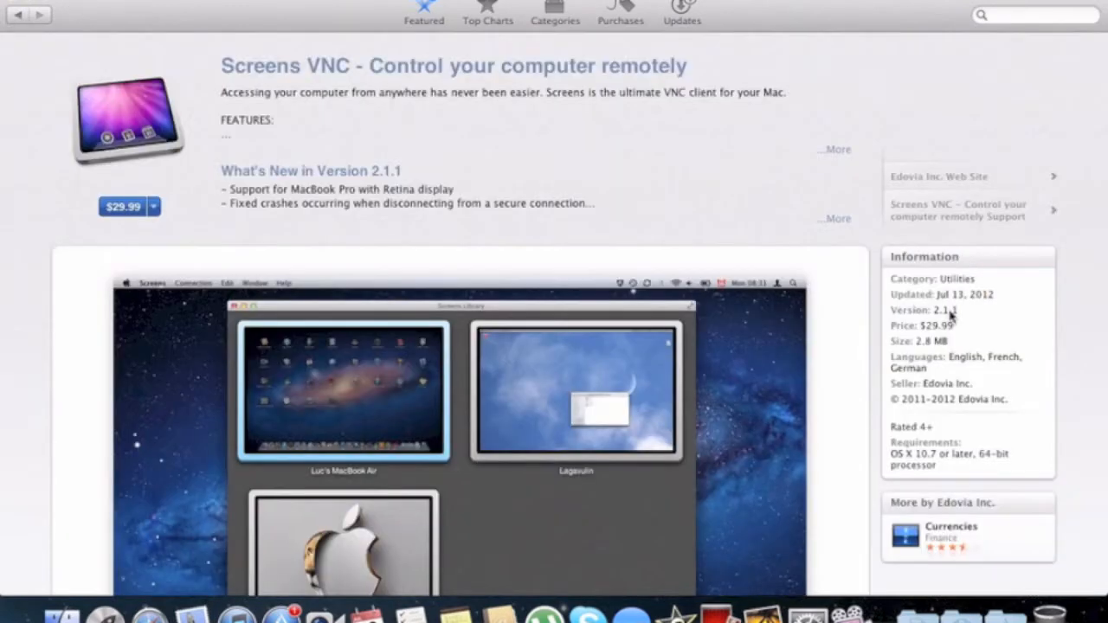
pyautogui.moveTo(281, 211)
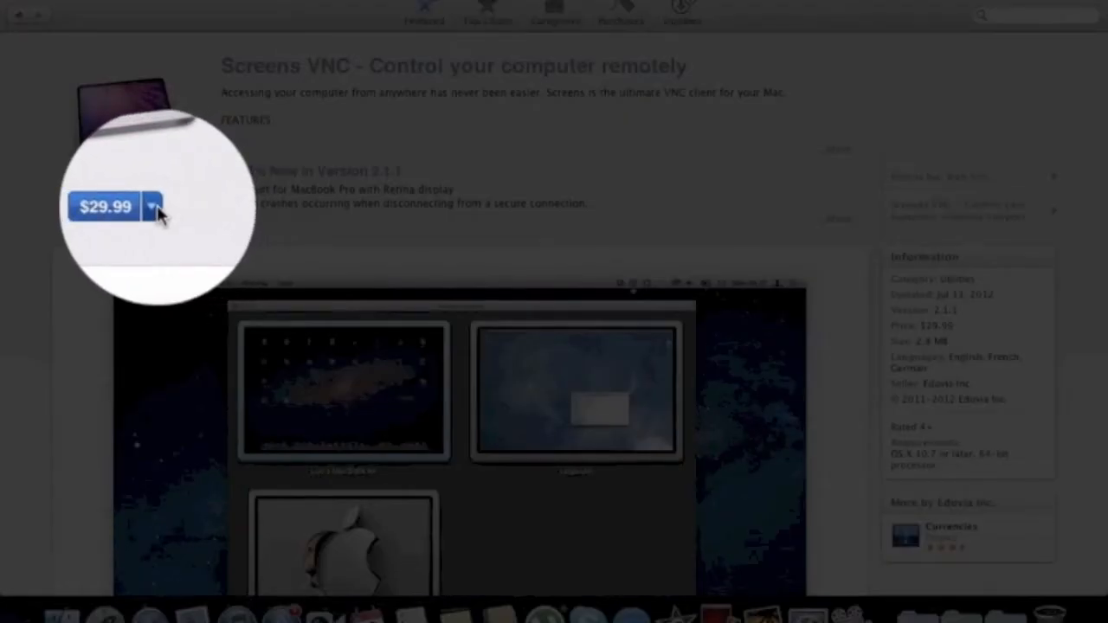
# Bring up Screens VNC's sharing options, dismissing the no-Twitter-account notice in between.
pyautogui.click(152, 207)
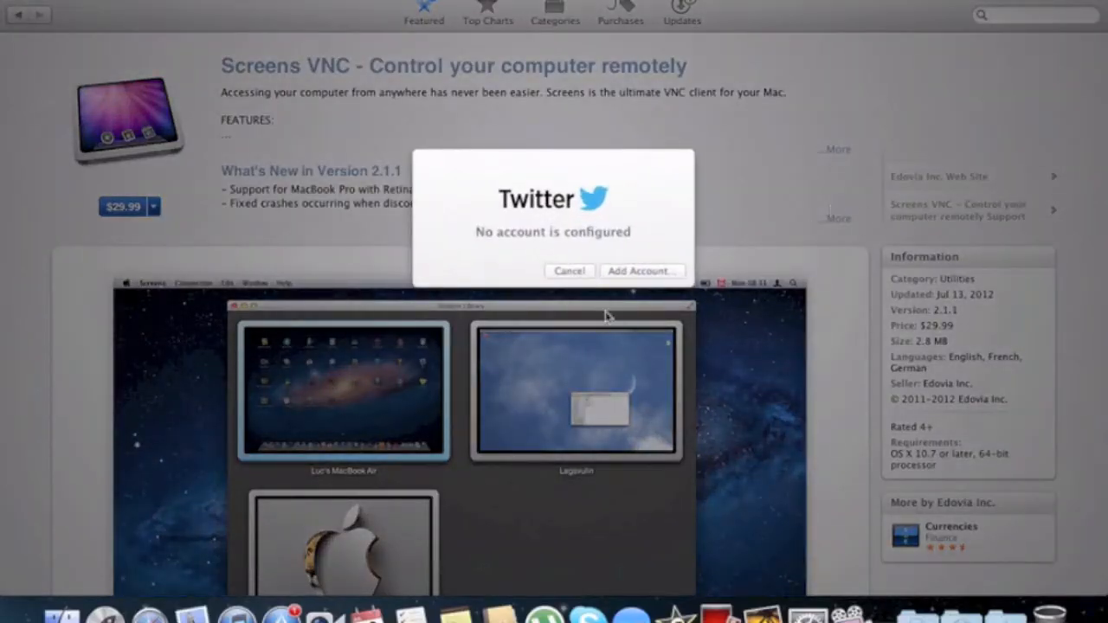
pyautogui.click(568, 270)
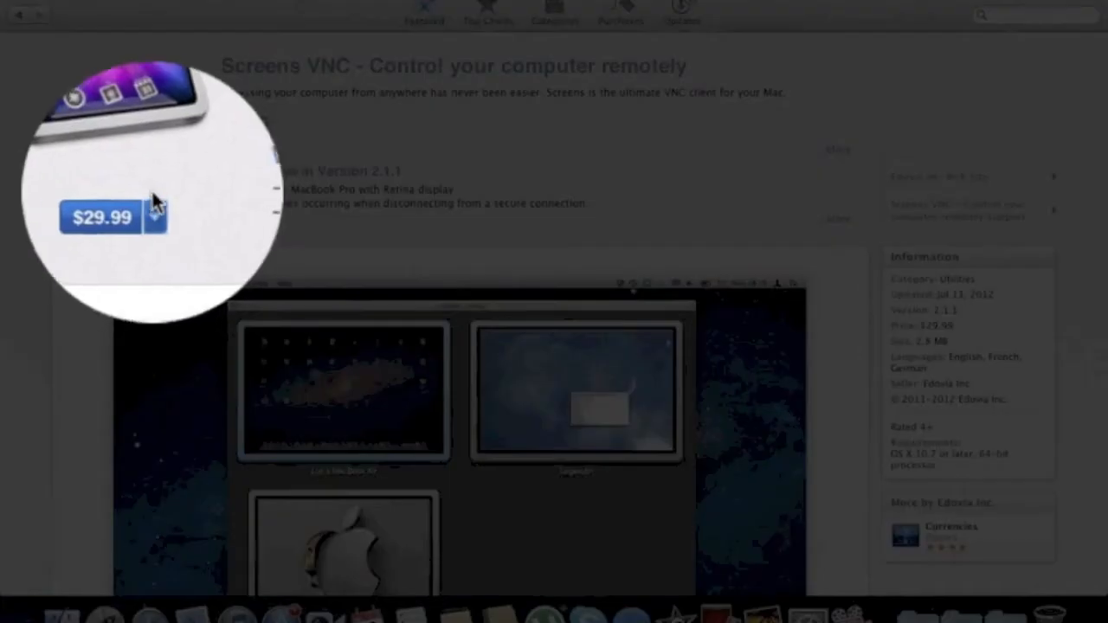
pyautogui.click(154, 219)
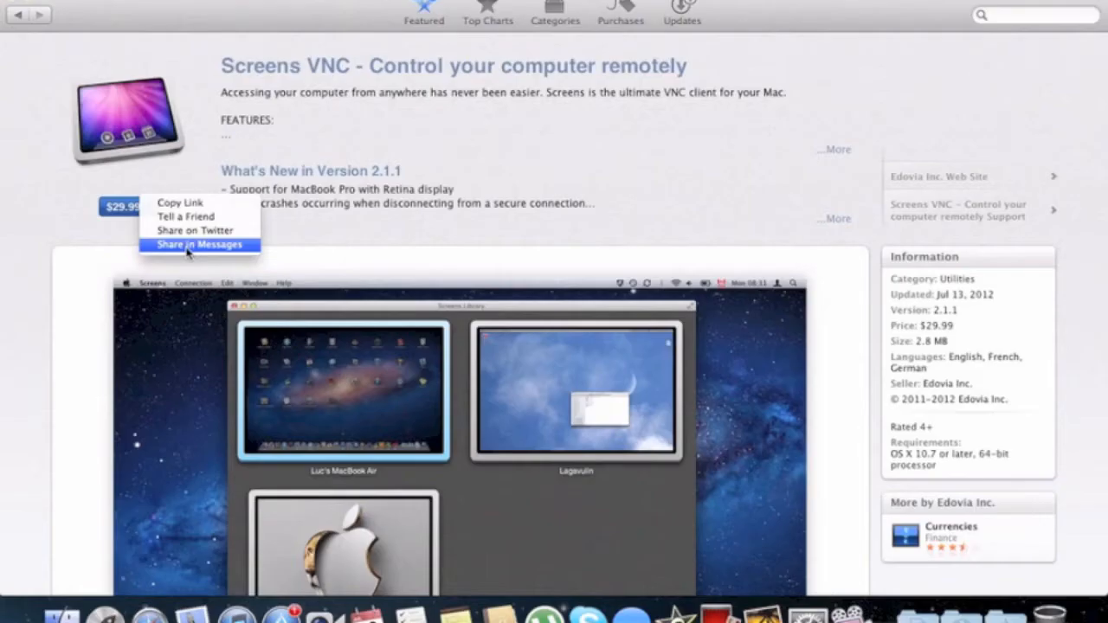
# Share the Screens VNC link via Messages to the contact matching 'har' and send it.
pyautogui.click(199, 244)
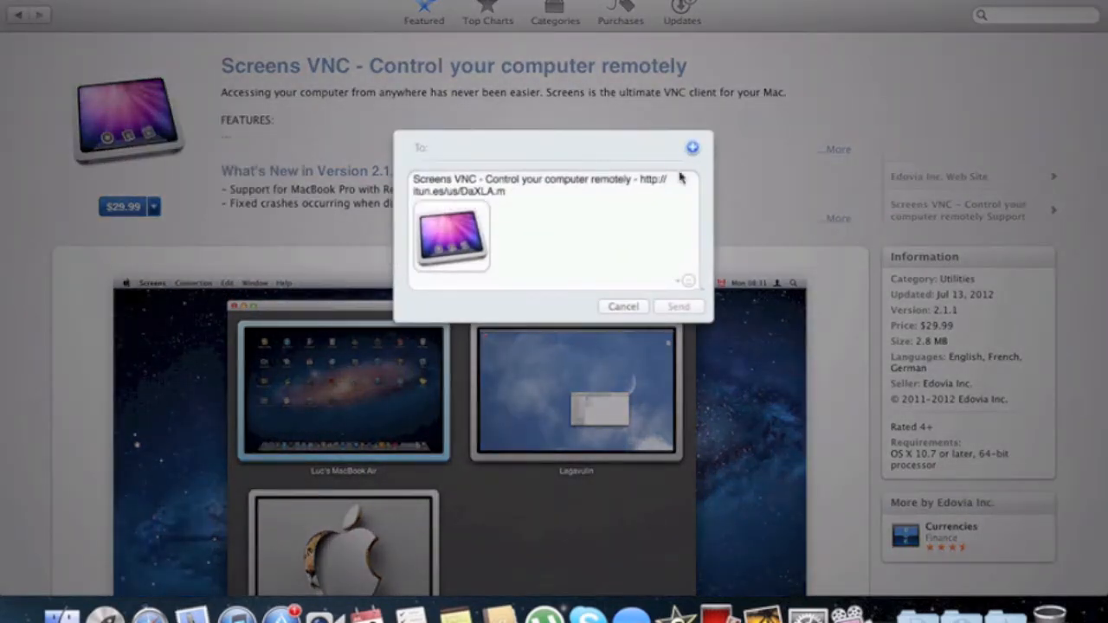
pyautogui.write('har')
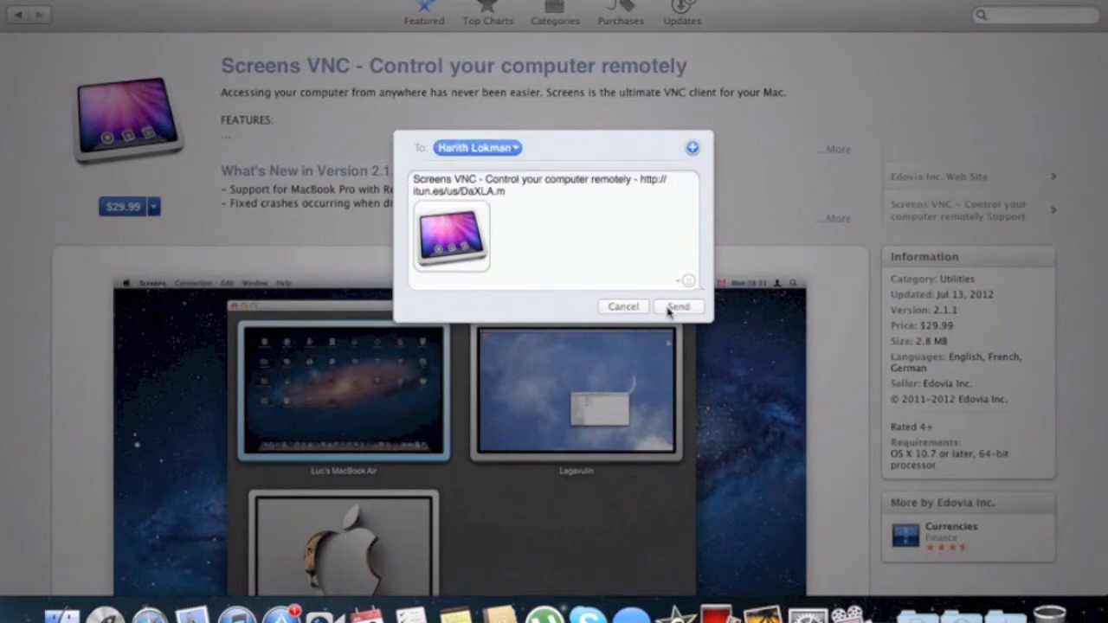
pyautogui.click(678, 306)
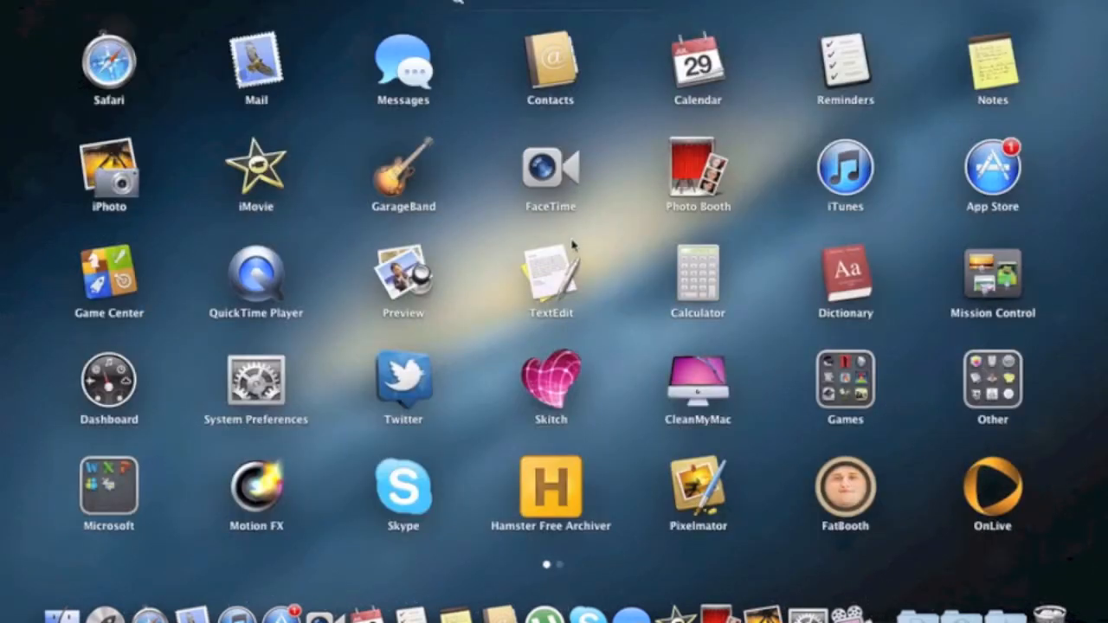
# Launch TextEdit, close Preview's file browser, and switch TextEdit's open dialog to On My Mac.
pyautogui.click(551, 277)
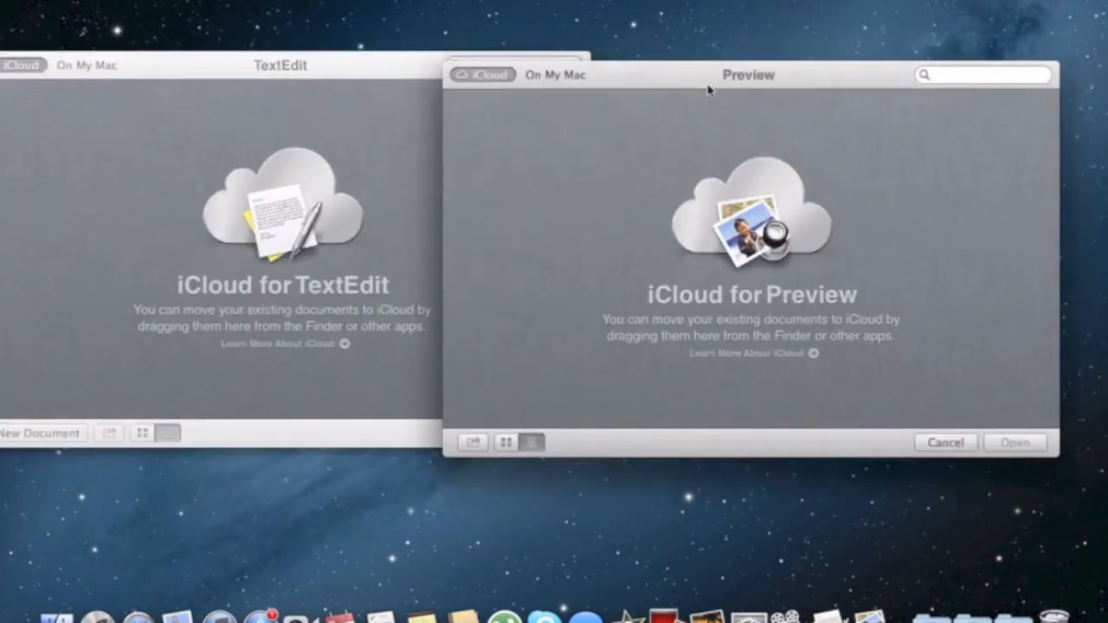
pyautogui.moveTo(748, 75); pyautogui.dragTo(853, 59)
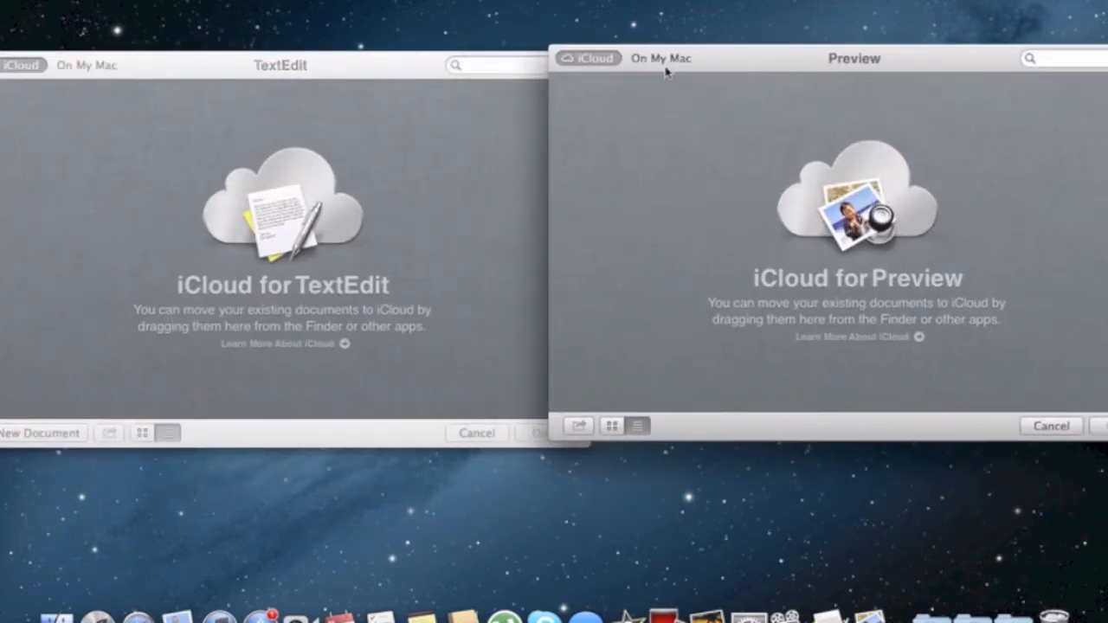
pyautogui.click(659, 59)
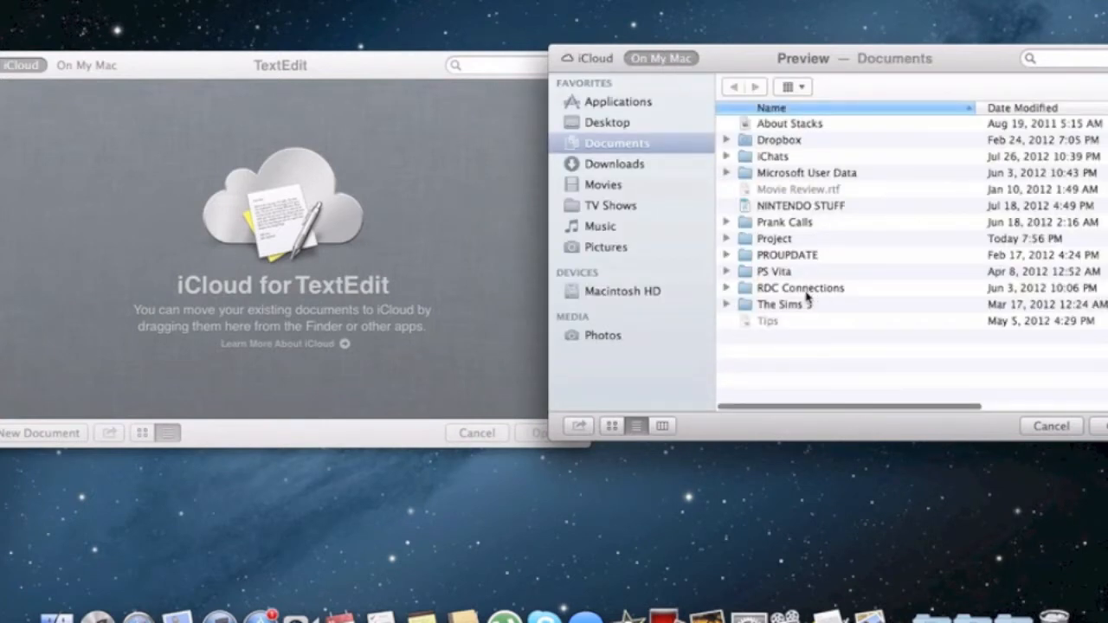
pyautogui.click(606, 246)
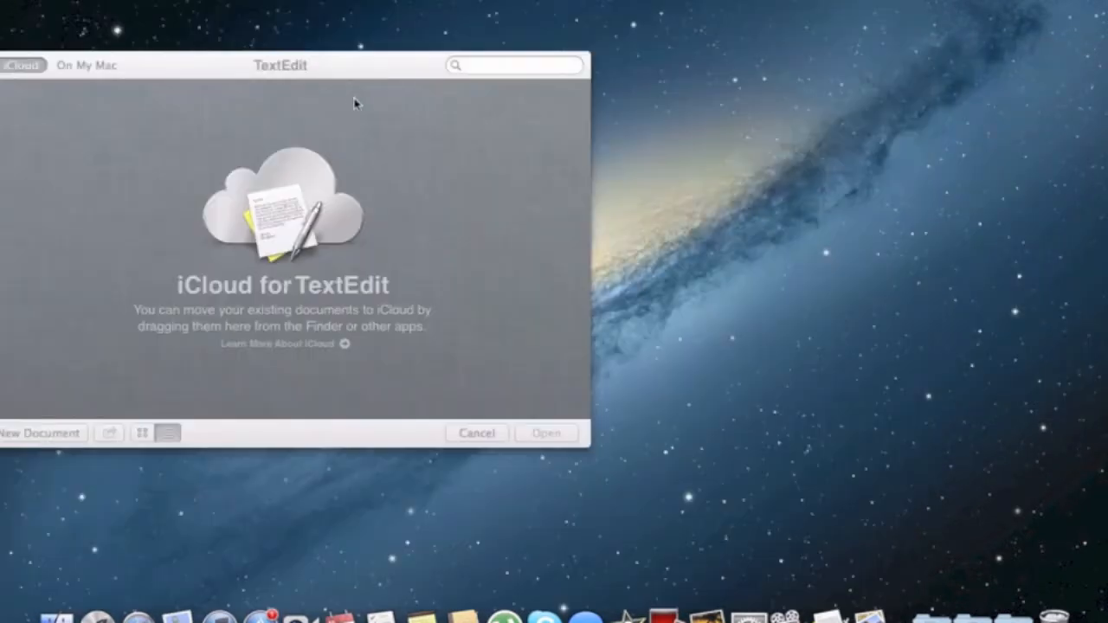
pyautogui.click(87, 66)
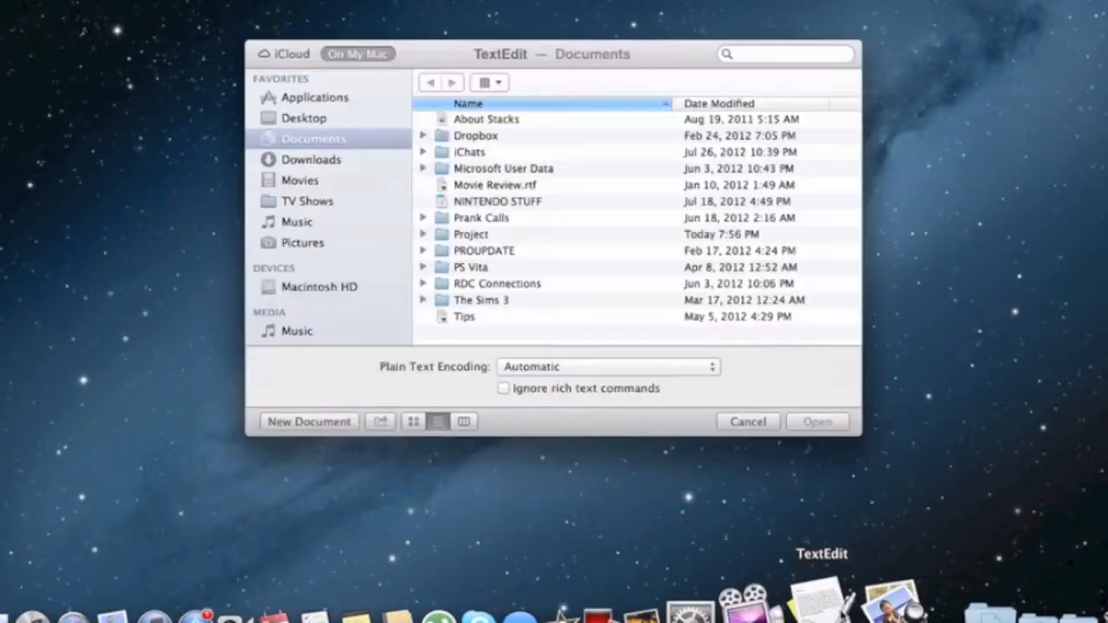
# Move Movie Review.rtf from the Documents folder into TextEdit's iCloud, then delete it from iCloud.
pyautogui.click(284, 53)
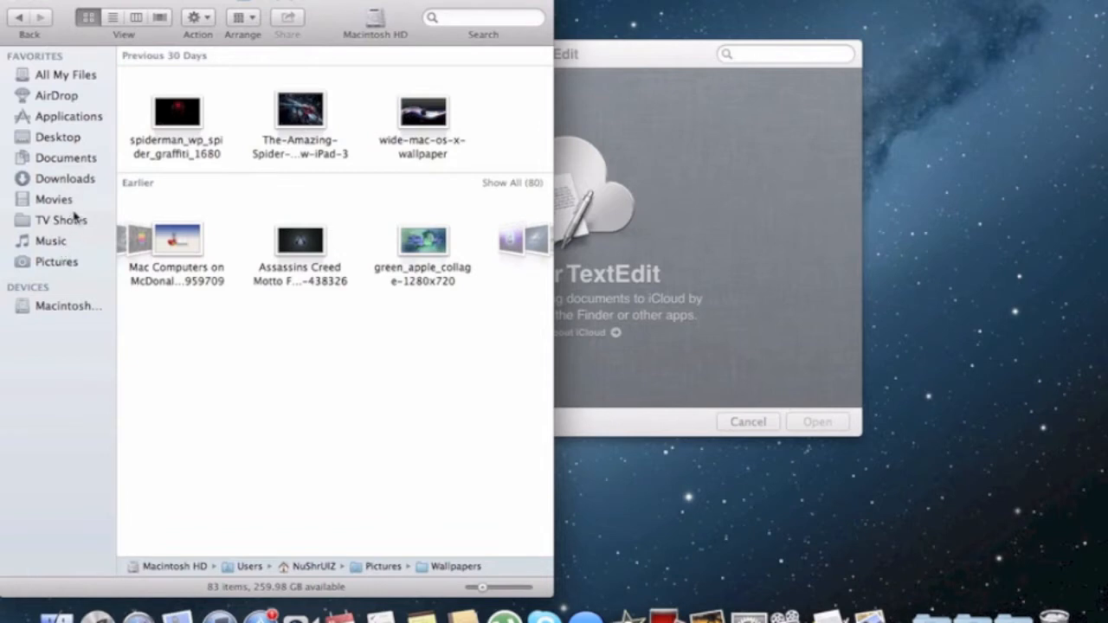
pyautogui.click(66, 158)
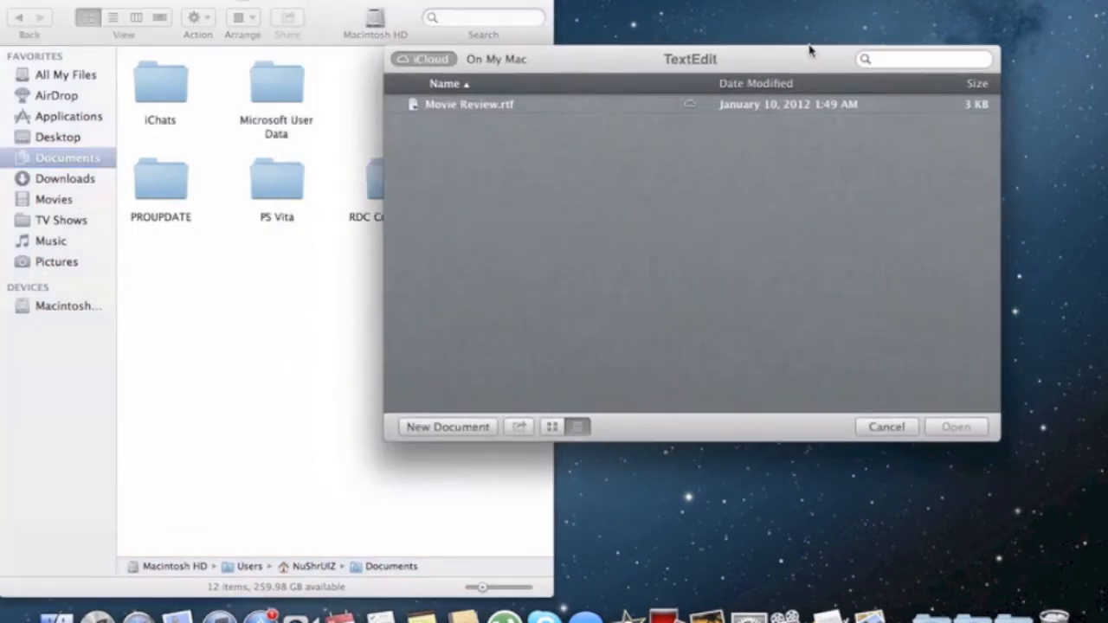
pyautogui.moveTo(755, 123)
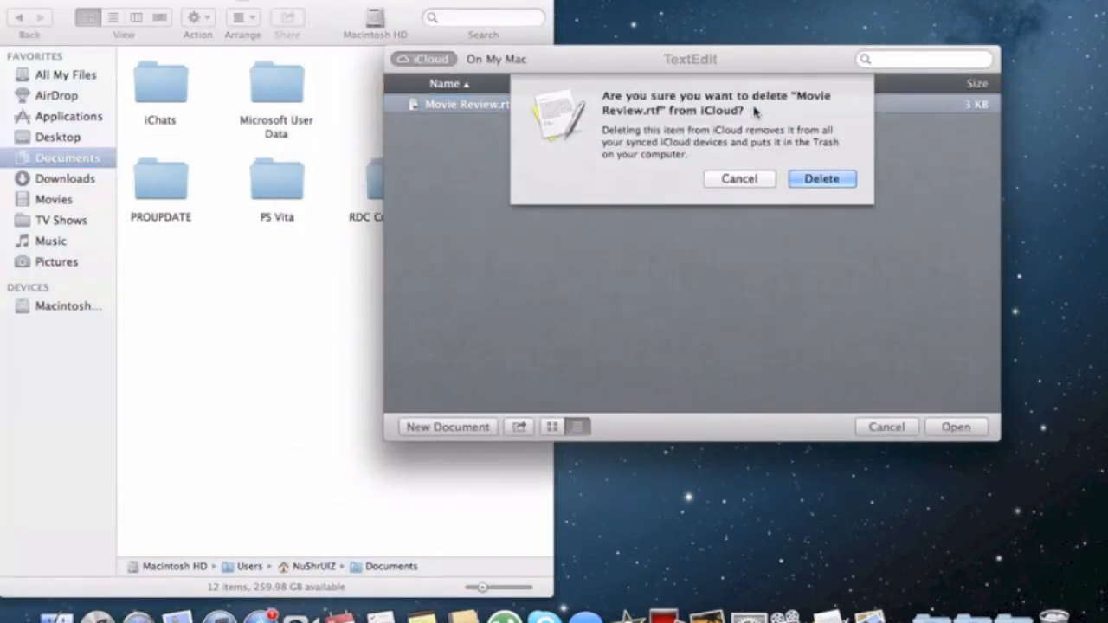
pyautogui.click(821, 179)
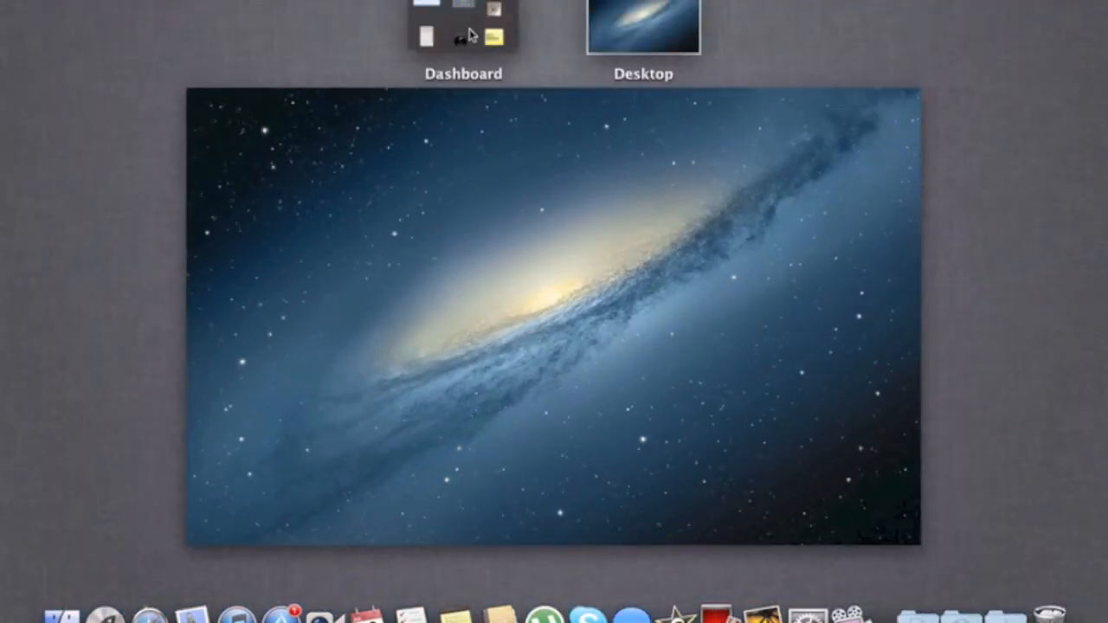
# Switch from Mission Control into the Dashboard space.
pyautogui.click(462, 26)
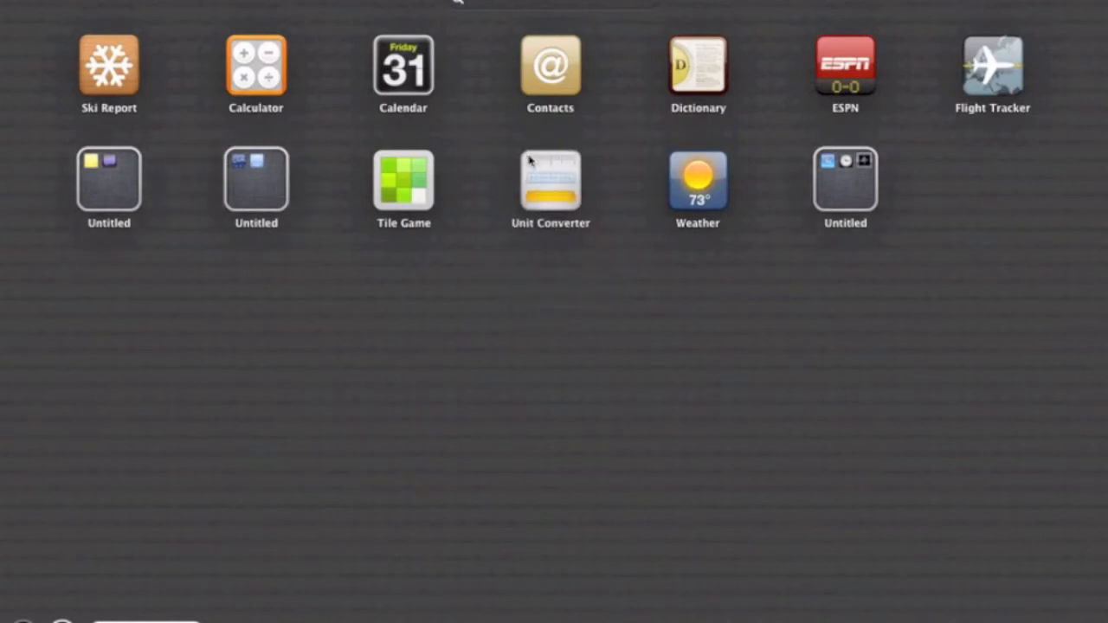
# Move Tile Game to the first slot and group Flight Tracker with Ski Report into a folder named Travel.
pyautogui.moveTo(404, 187); pyautogui.dragTo(199, 56)
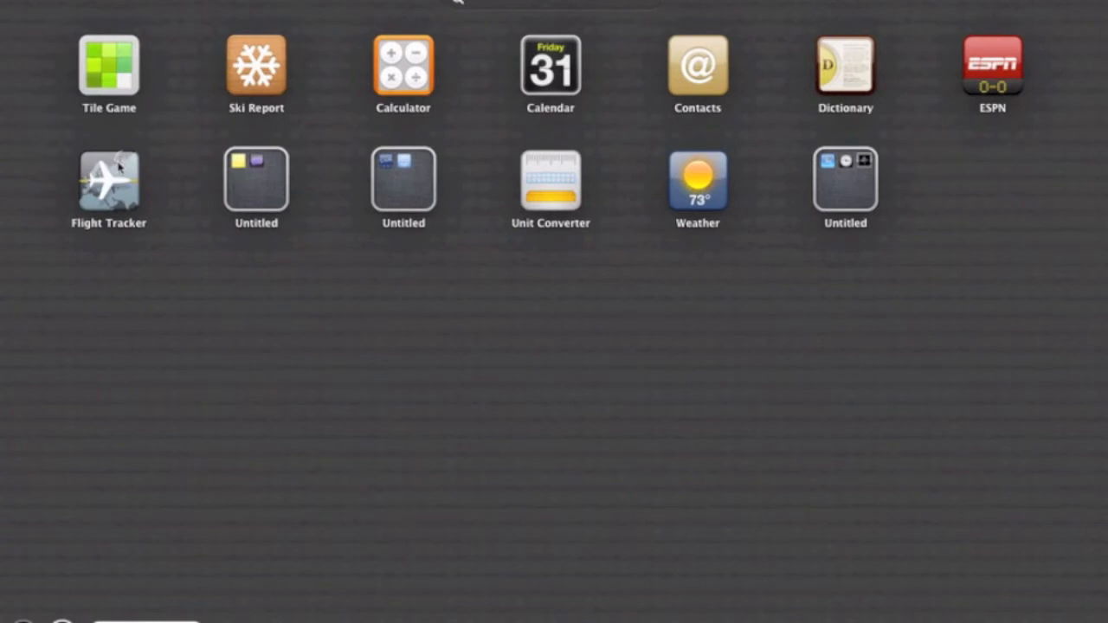
pyautogui.moveTo(108, 189); pyautogui.dragTo(401, 69)
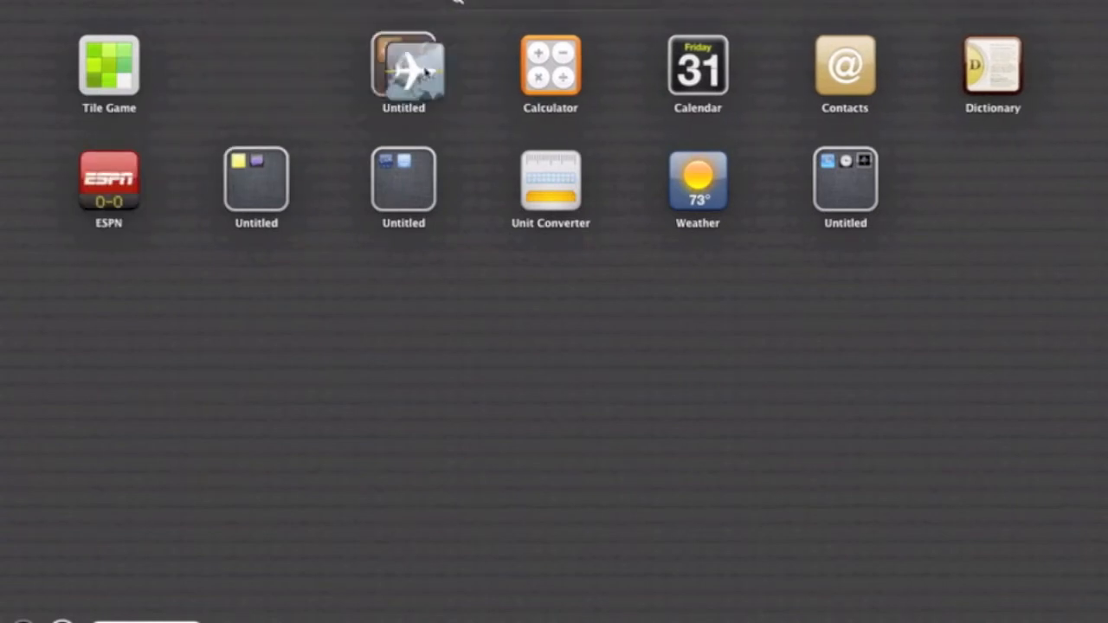
pyautogui.click(402, 69)
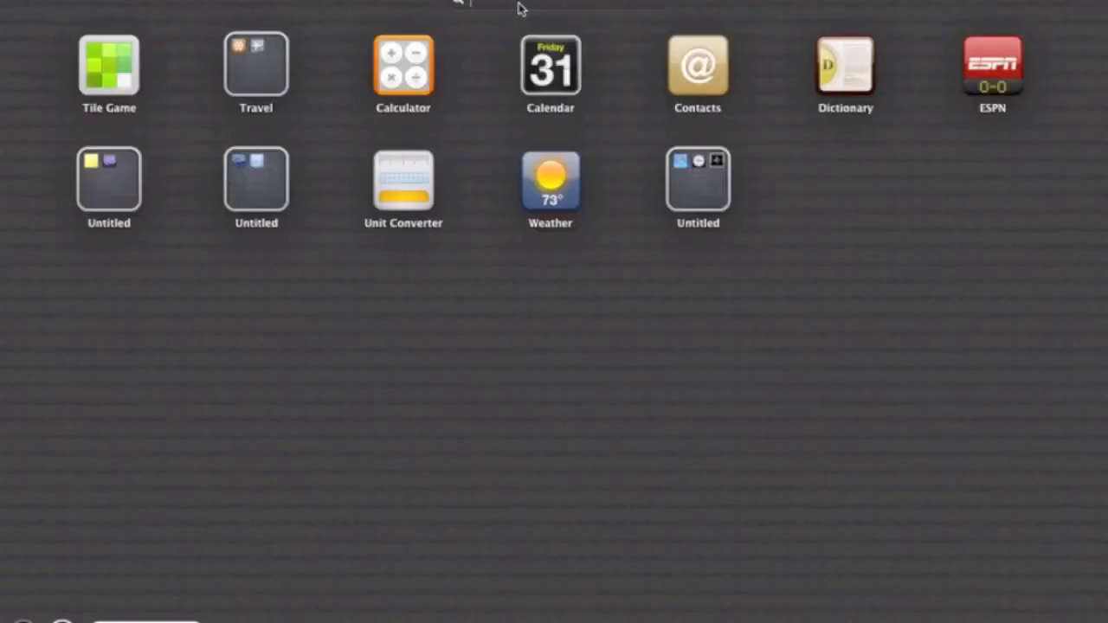
pyautogui.moveTo(4, 293)
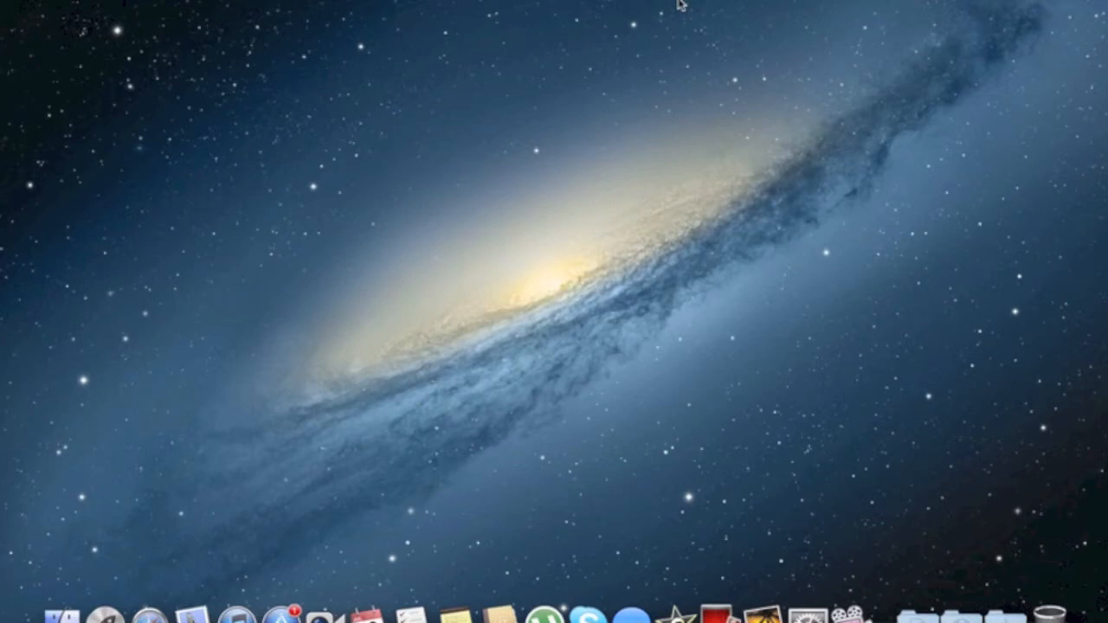
pyautogui.moveTo(381, 165)
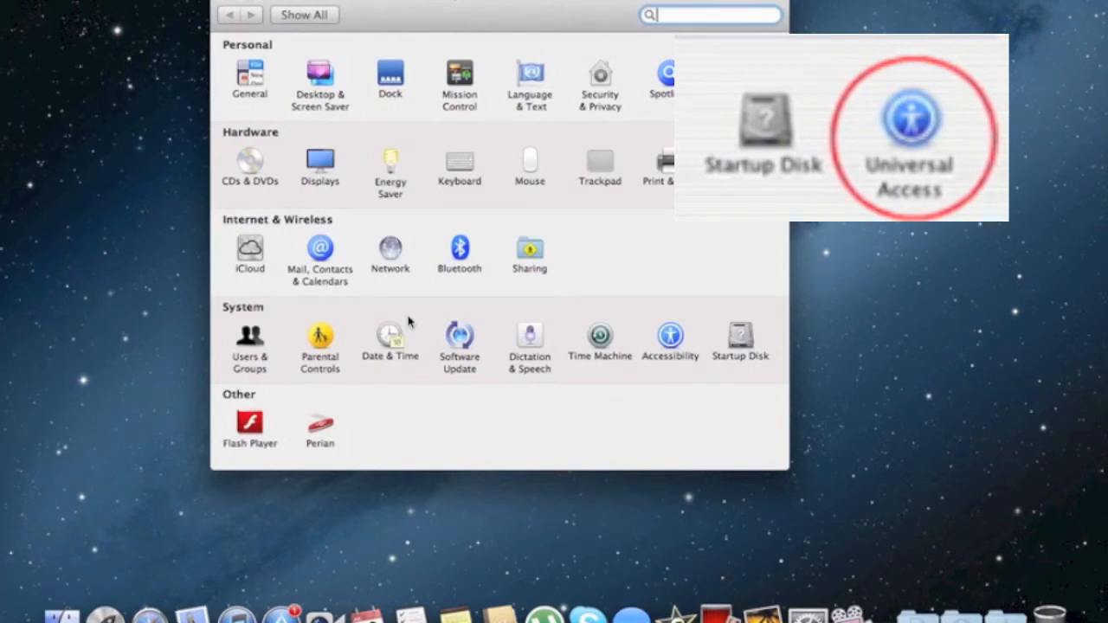
pyautogui.moveTo(778, 275)
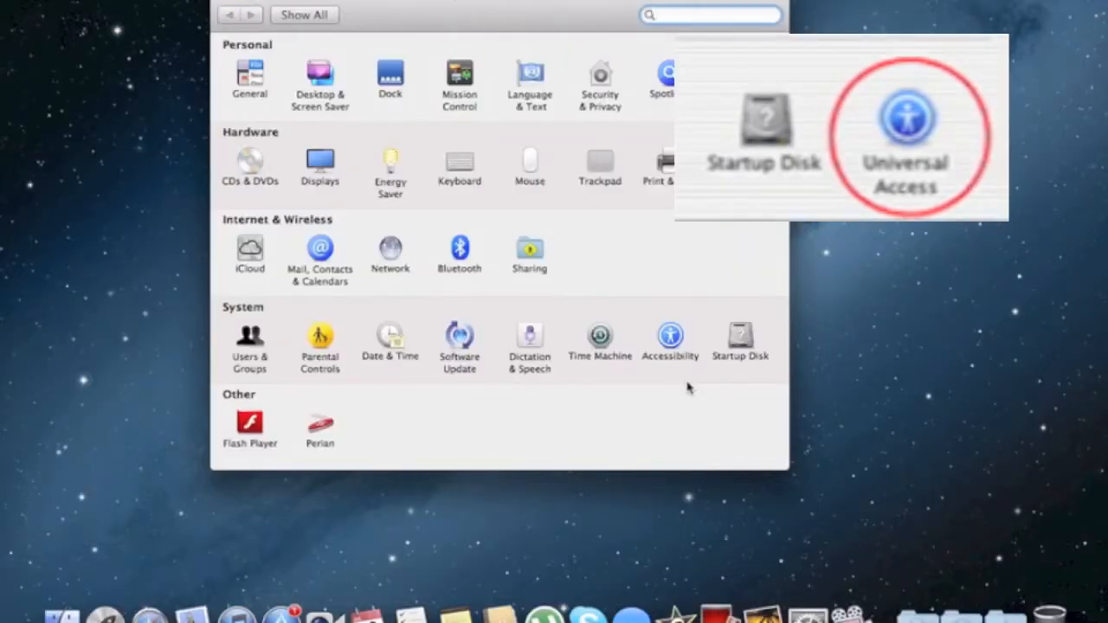
pyautogui.click(668, 343)
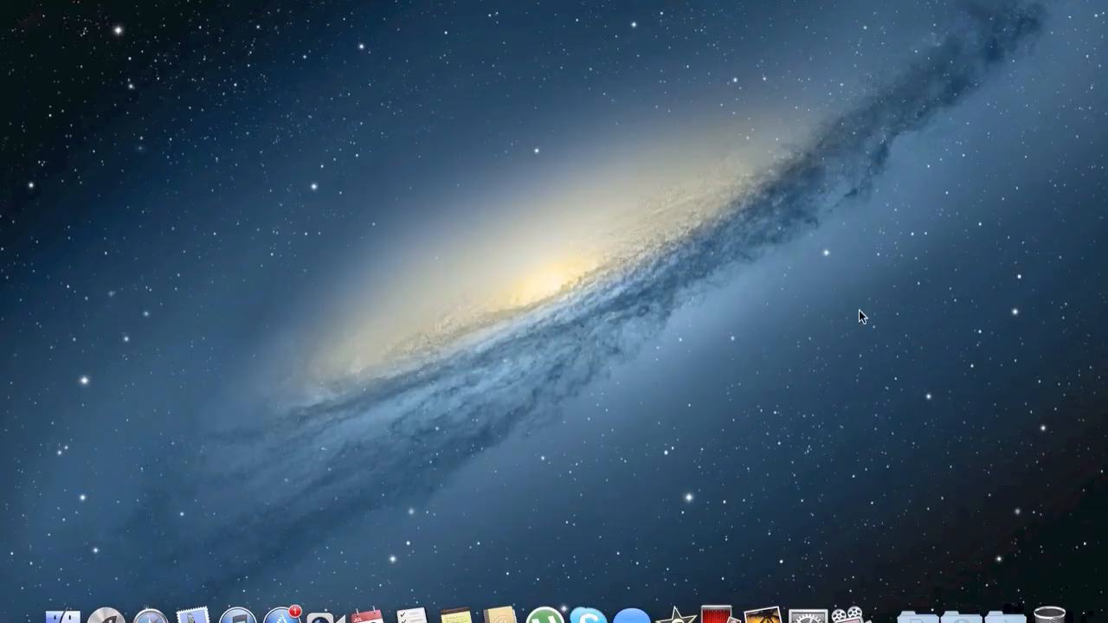
# In Desktop & Screen Saver, change the slideshow source from Cosmos to the Aerial collection.
pyautogui.click(800, 592)
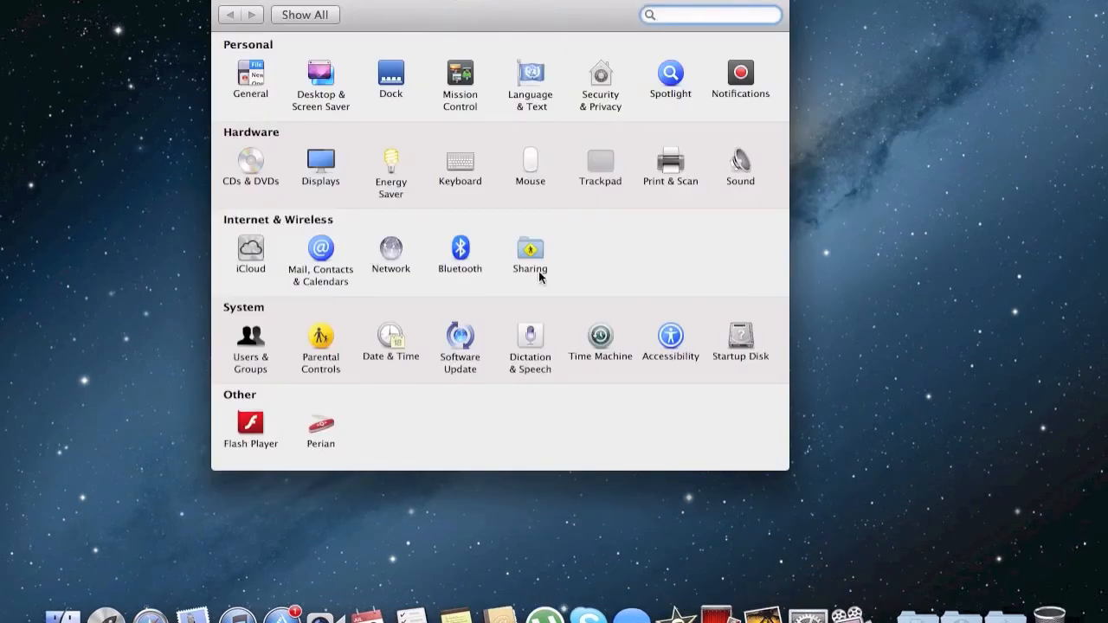
pyautogui.moveTo(734, 317)
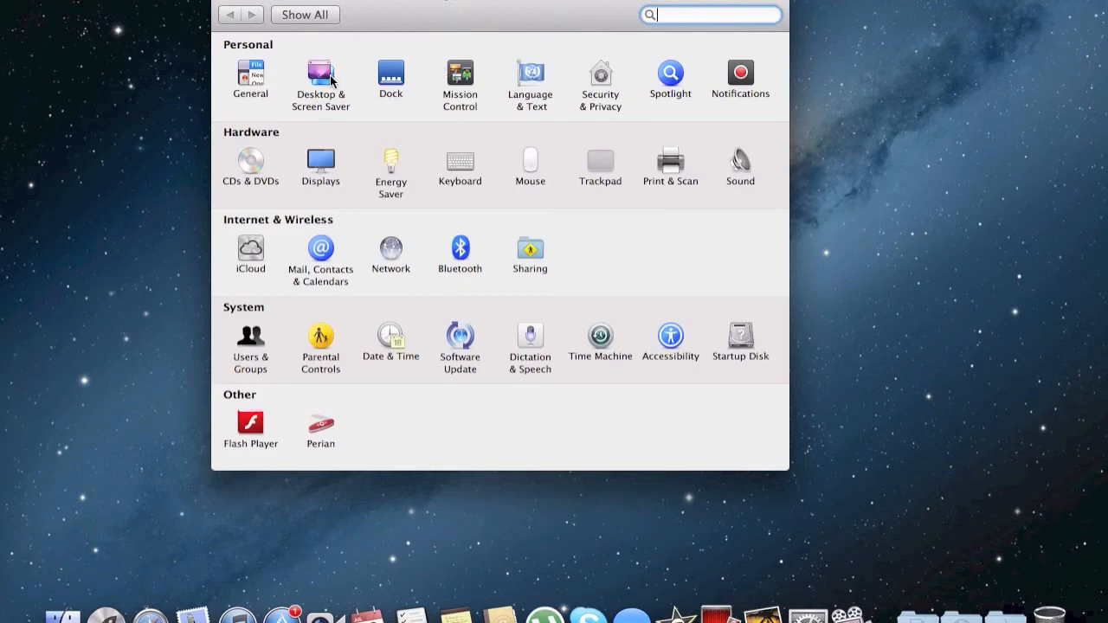
pyautogui.click(320, 78)
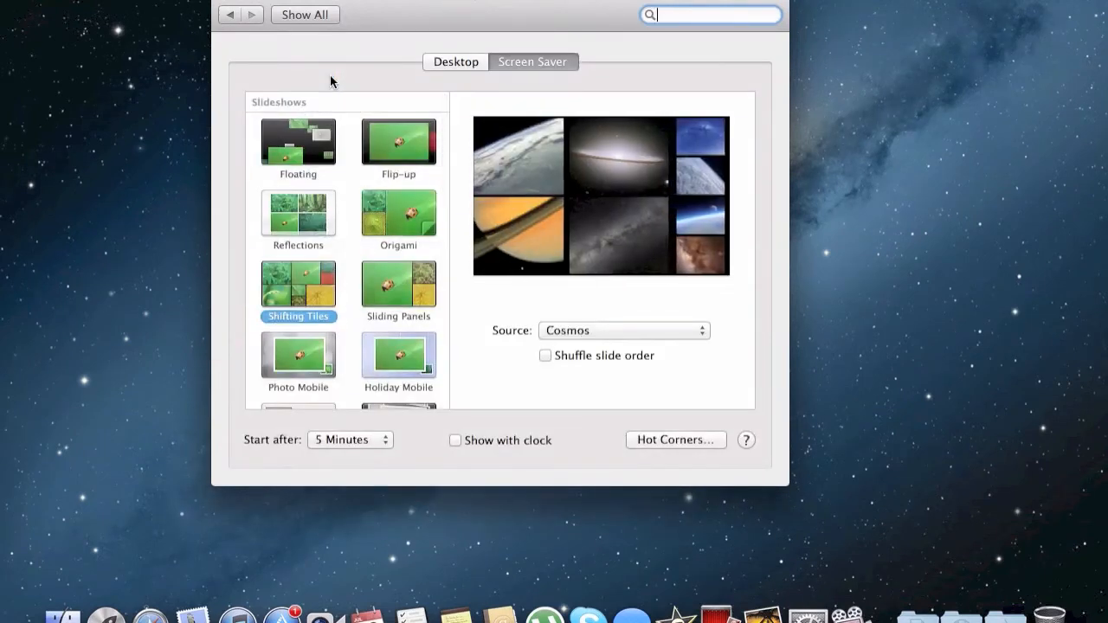
pyautogui.click(623, 329)
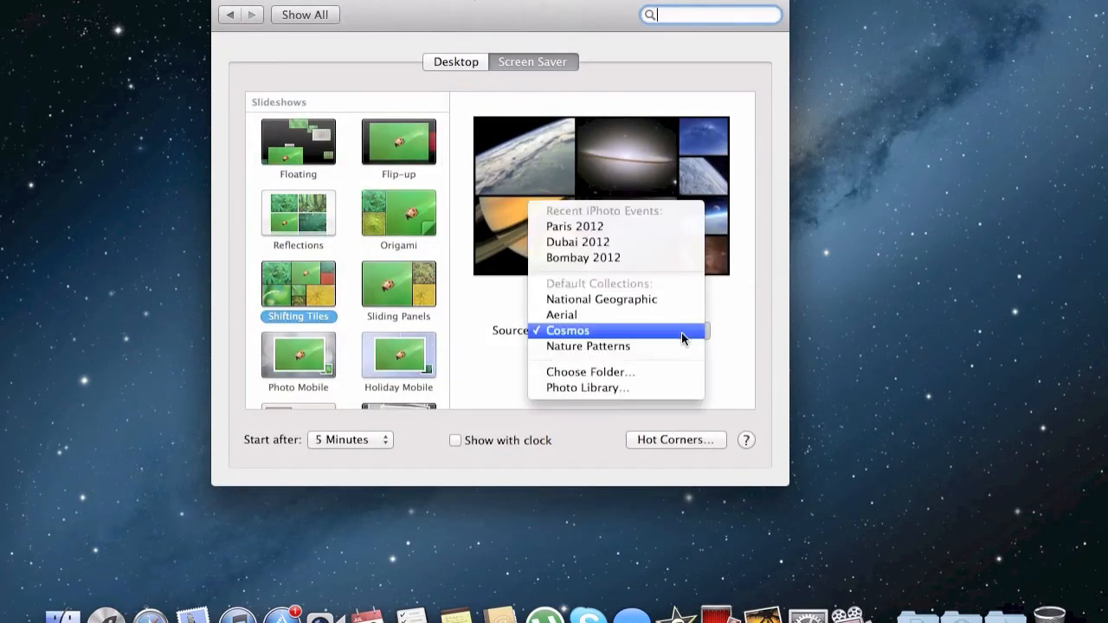
pyautogui.click(567, 329)
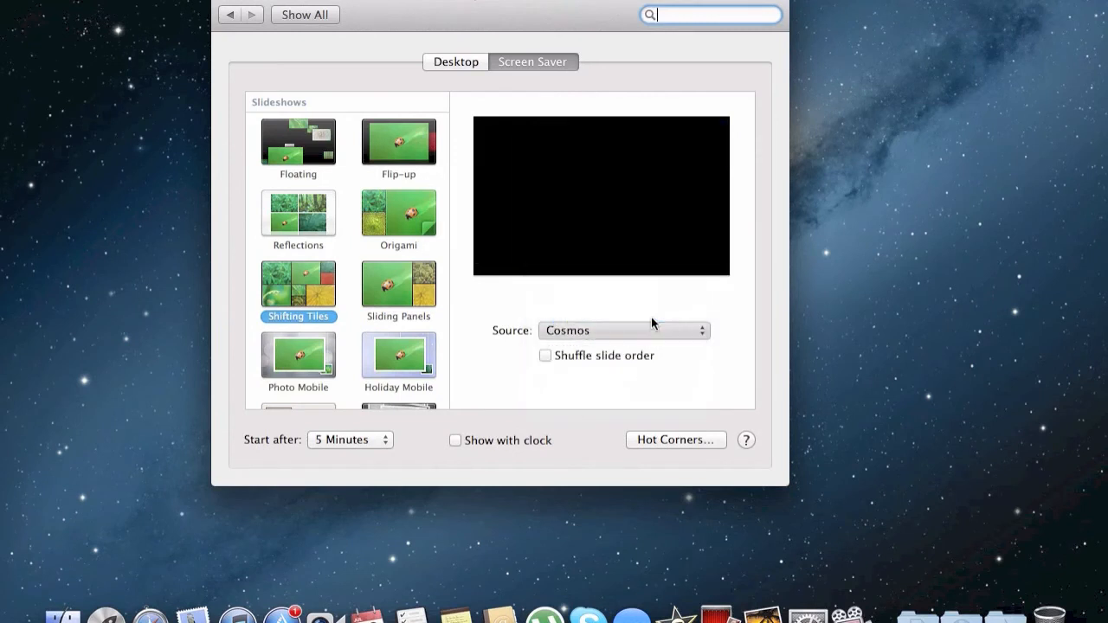
pyautogui.click(624, 329)
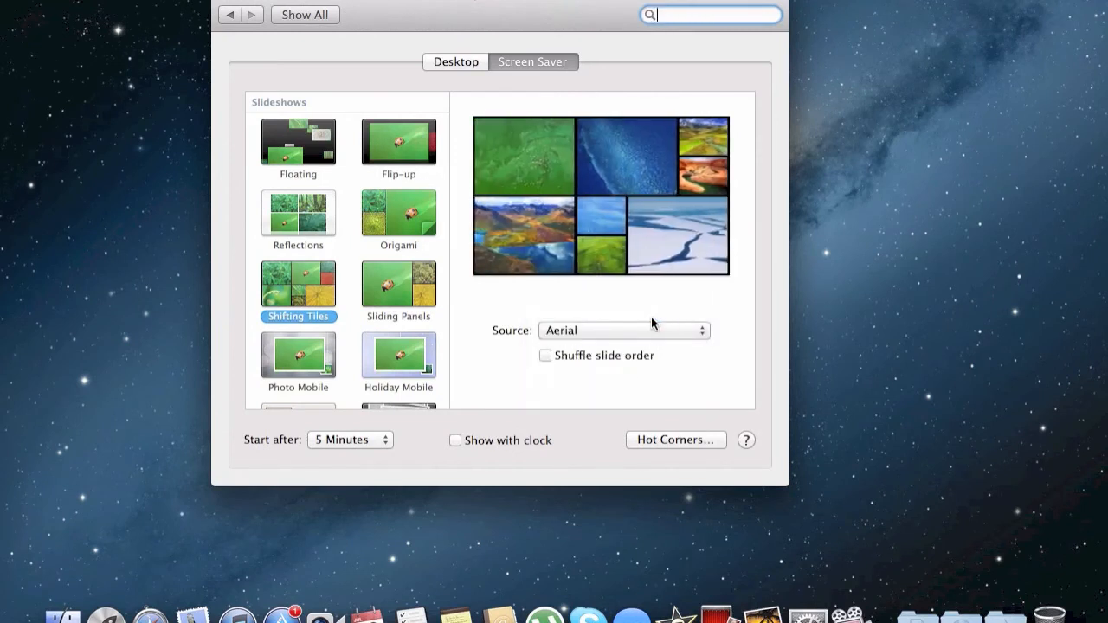
pyautogui.click(623, 329)
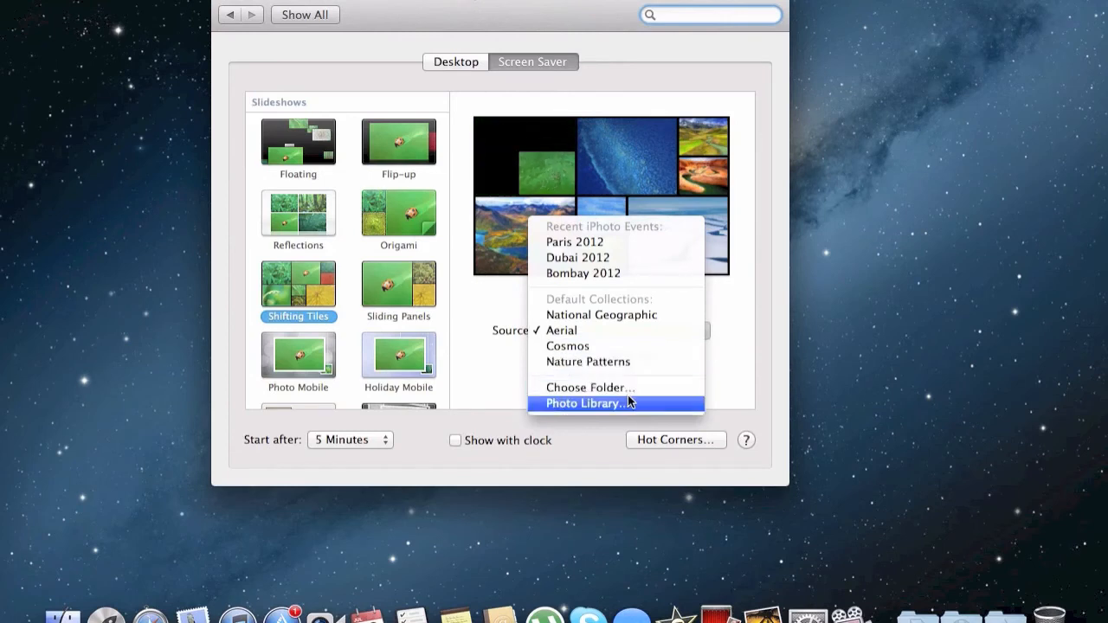
# Set the slideshow source to the iPhoto Photo Stream album via Photo Library.
pyautogui.click(590, 388)
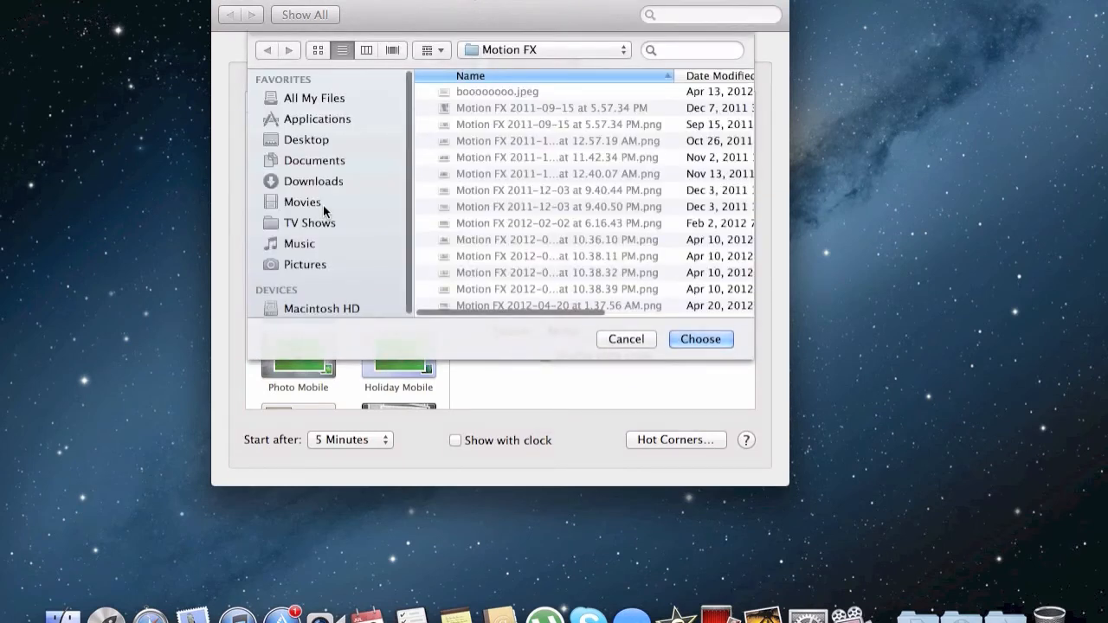
pyautogui.click(627, 338)
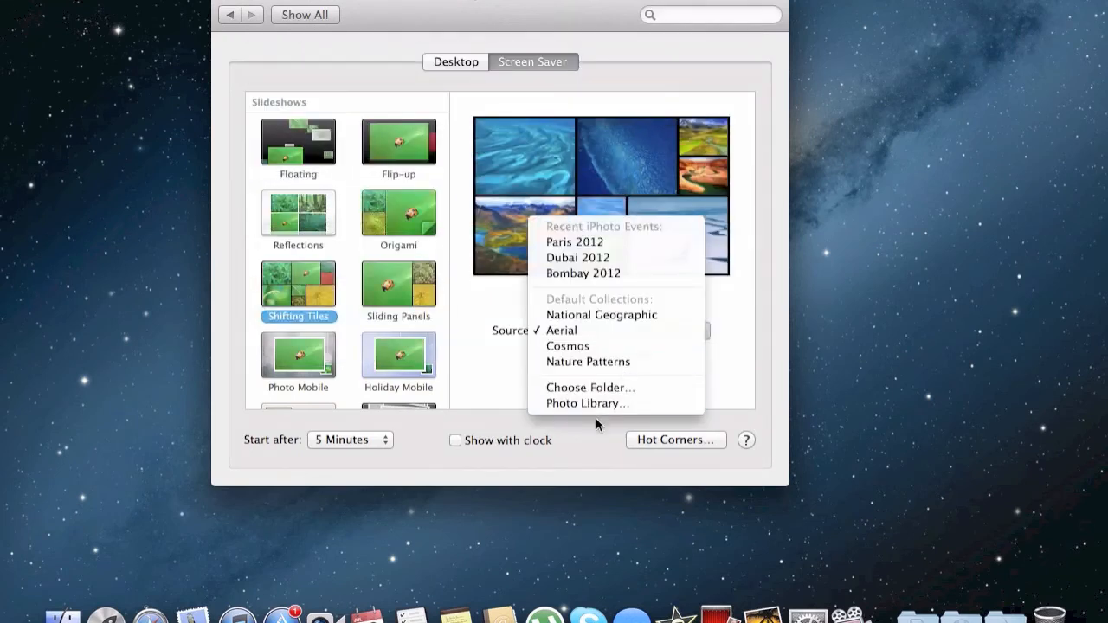
pyautogui.click(587, 404)
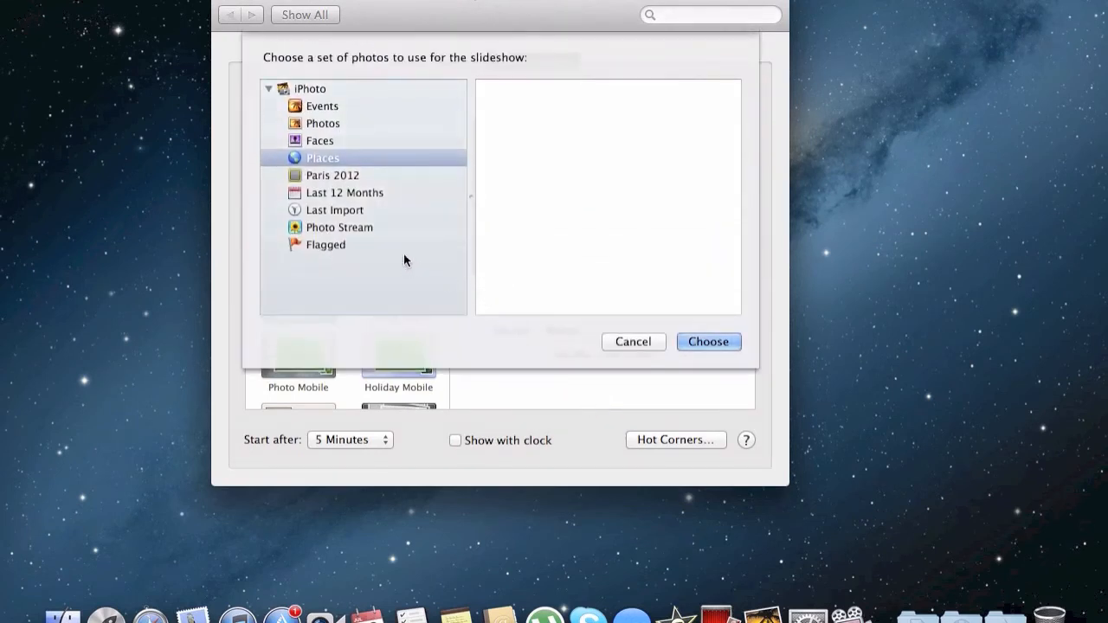
pyautogui.click(340, 227)
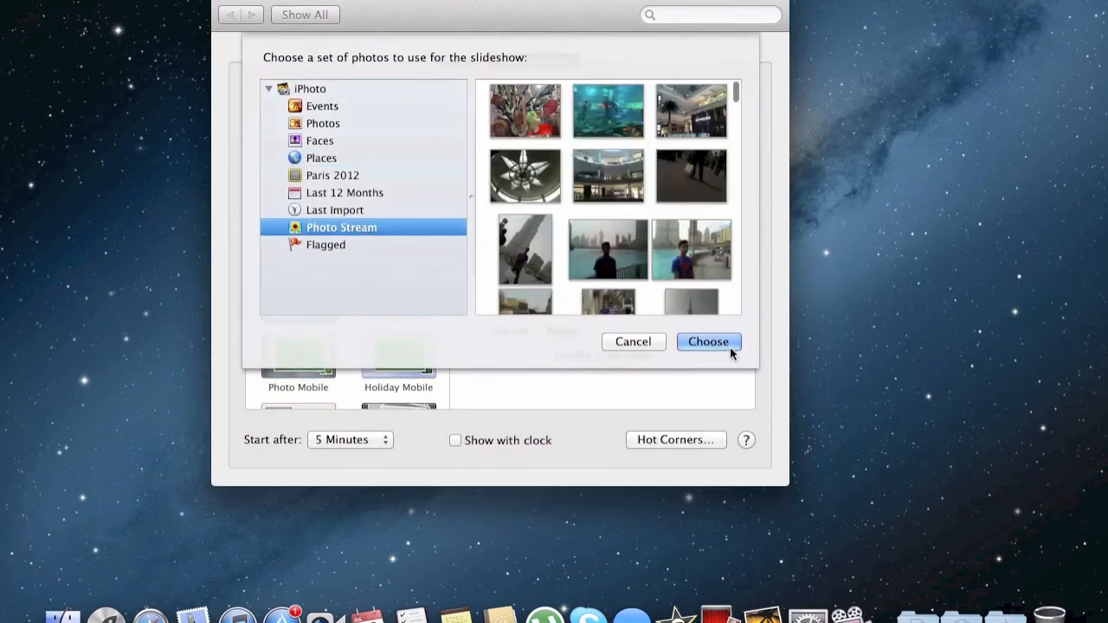
pyautogui.click(708, 341)
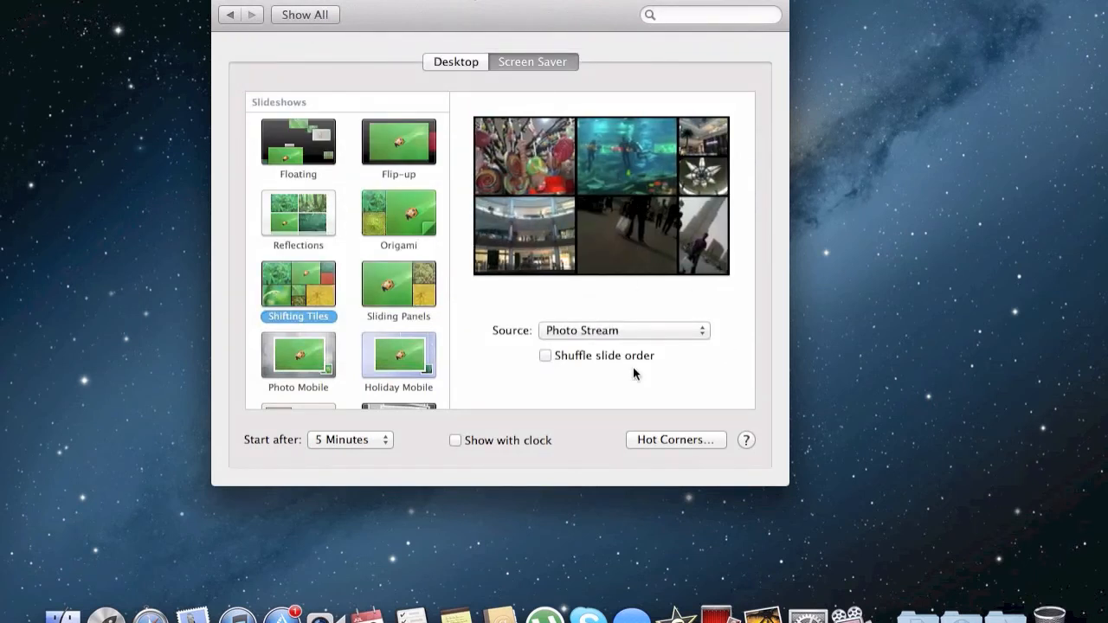
pyautogui.moveTo(291, 54)
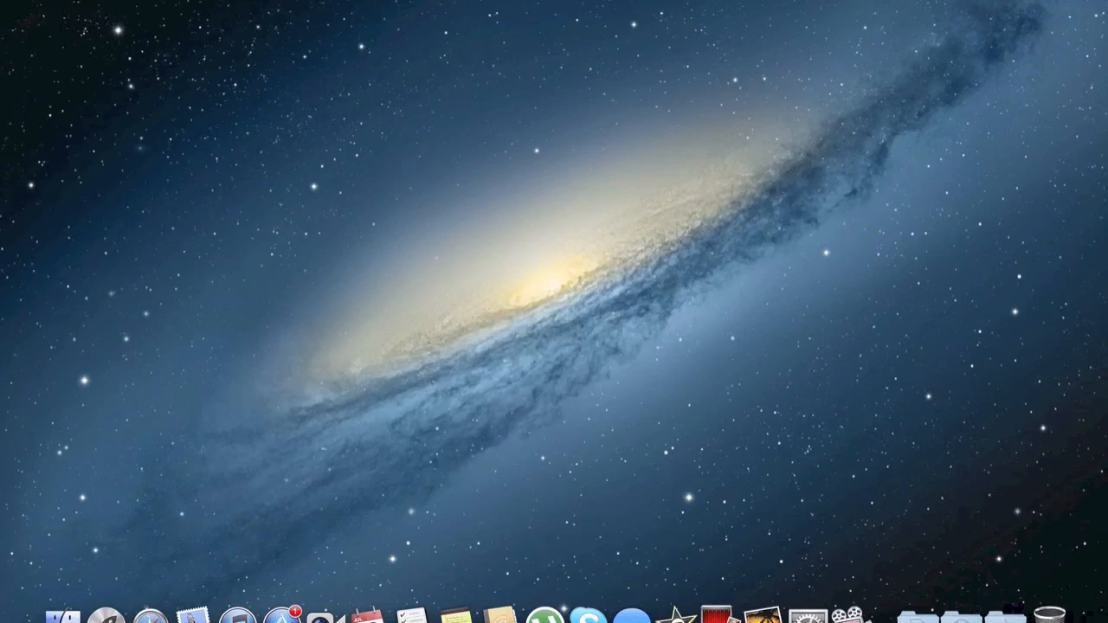
# Show the Documents stack in Finder and open Movie Review.rtf in TextEdit.
pyautogui.click(921, 606)
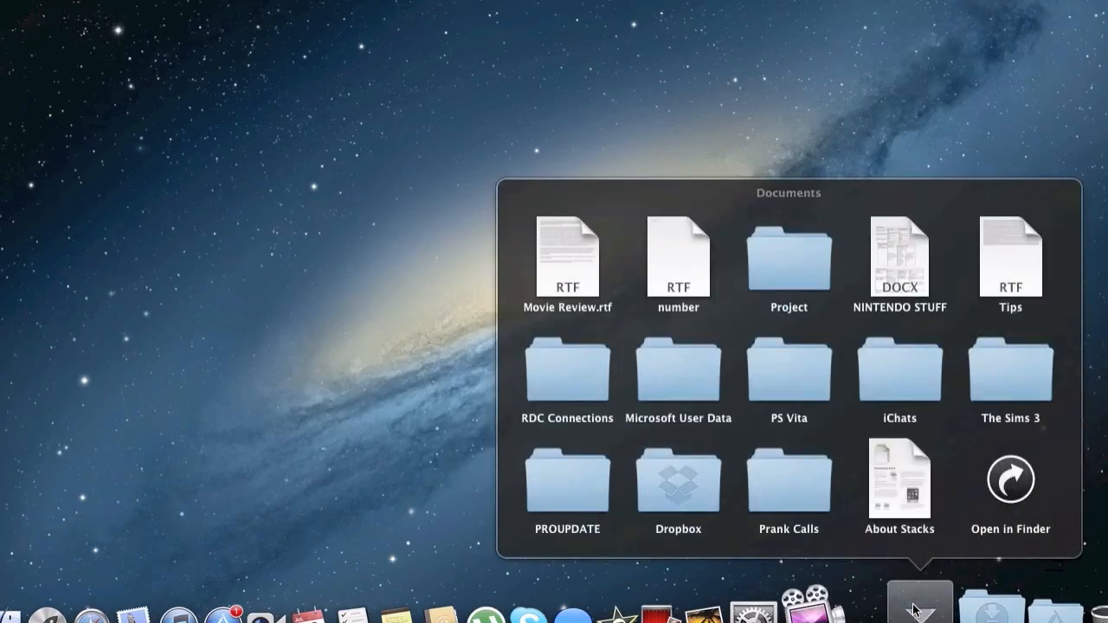
pyautogui.click(568, 256)
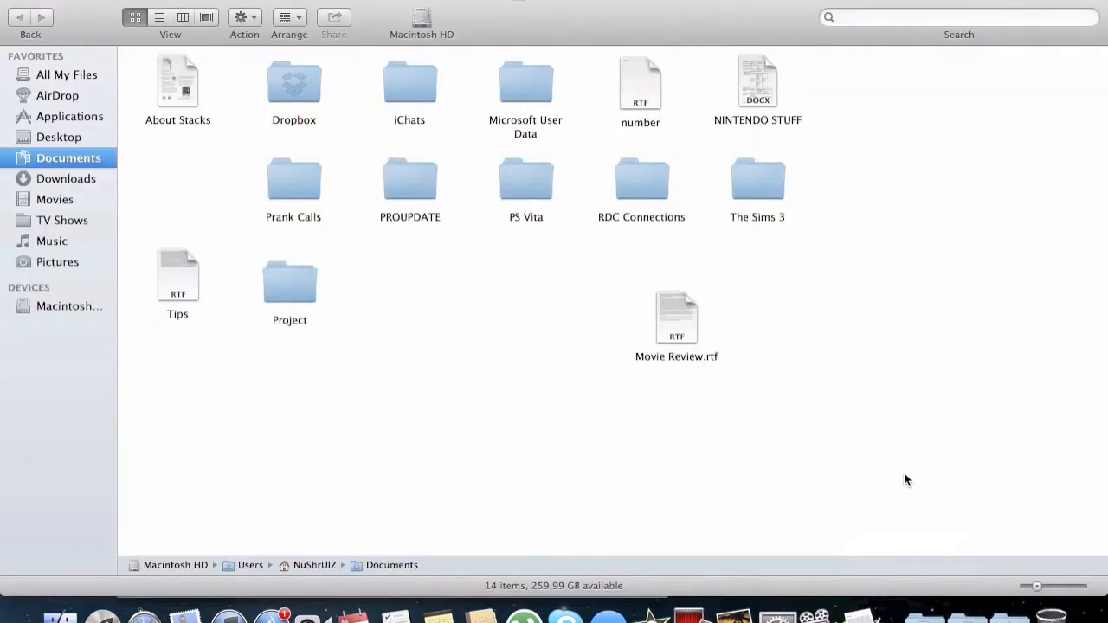
pyautogui.click(676, 317)
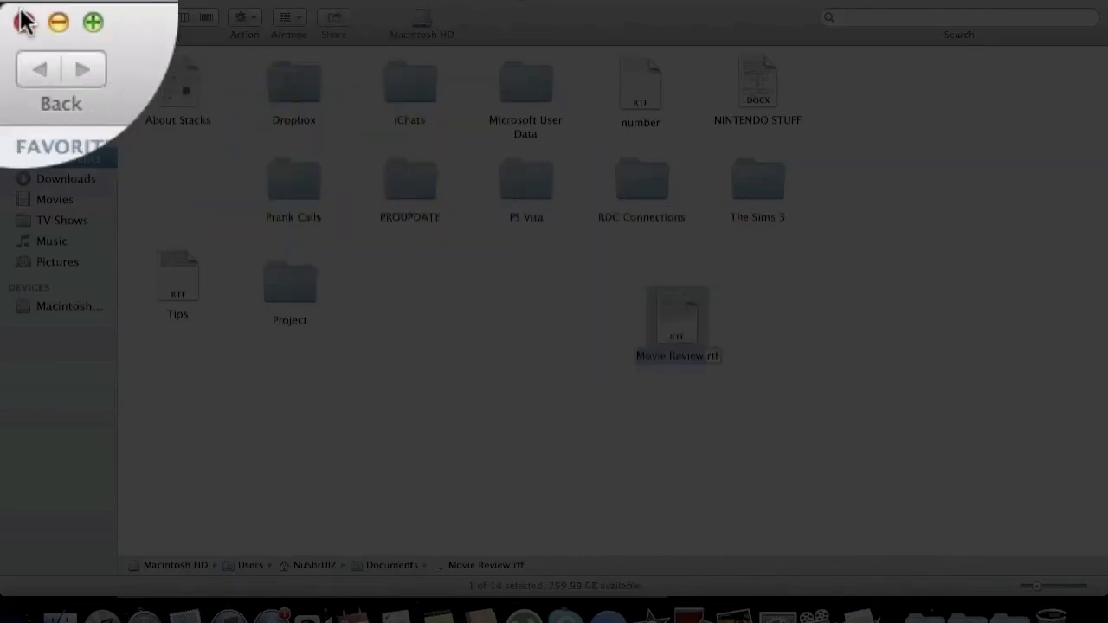
pyautogui.doubleClick(677, 320)
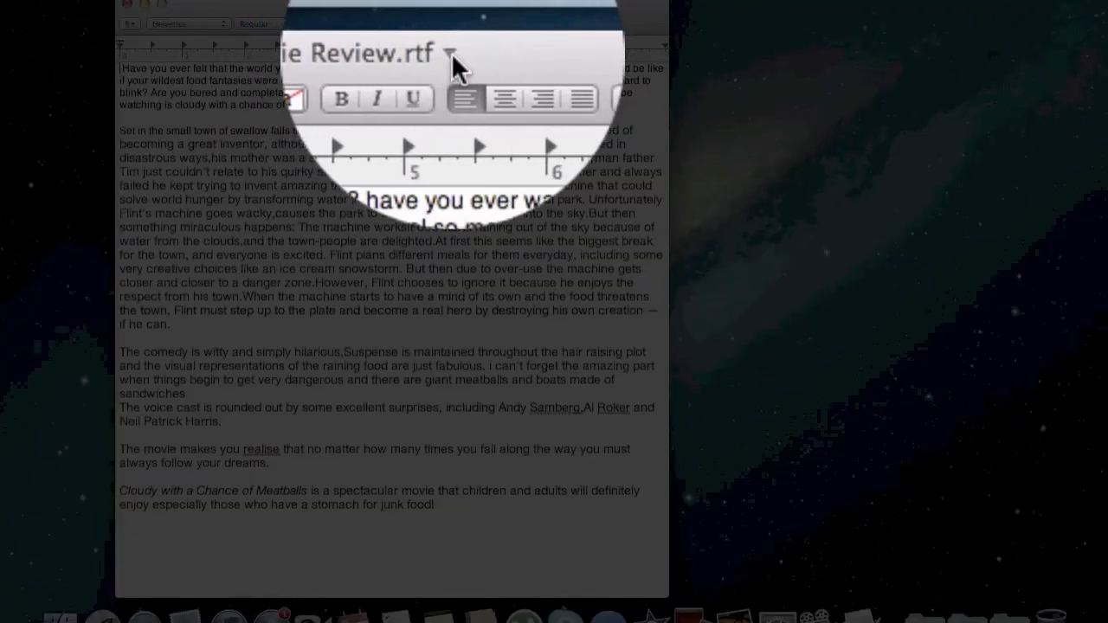
# Reveal the title-bar menu for Movie Review.rtf with Rename, Move To and Duplicate options.
pyautogui.click(450, 52)
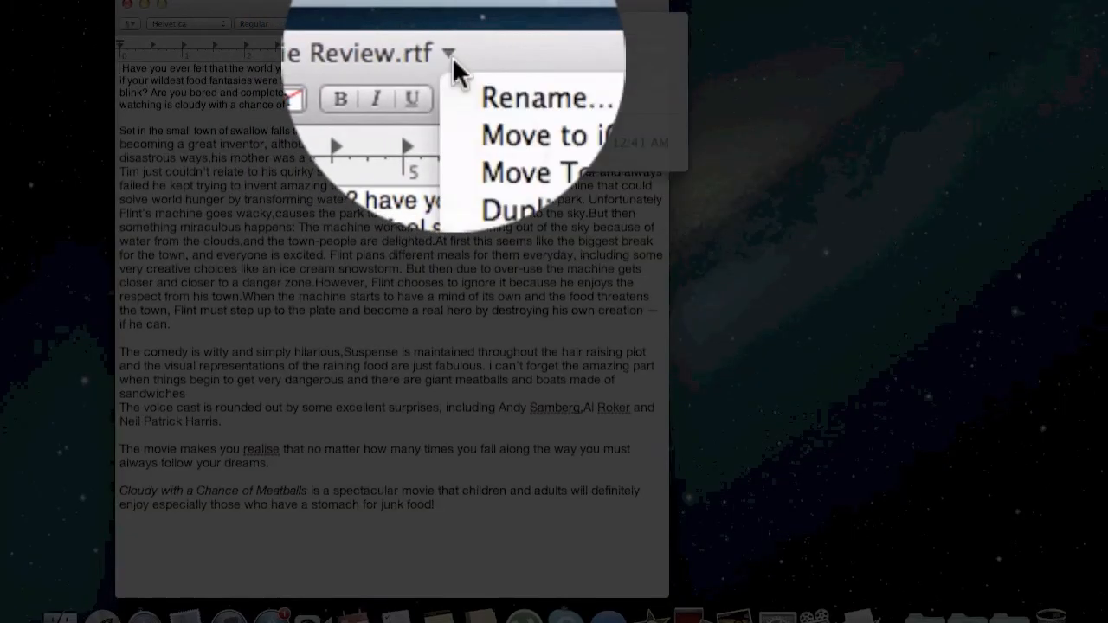
pyautogui.moveTo(519, 97)
pyautogui.write('nininin')
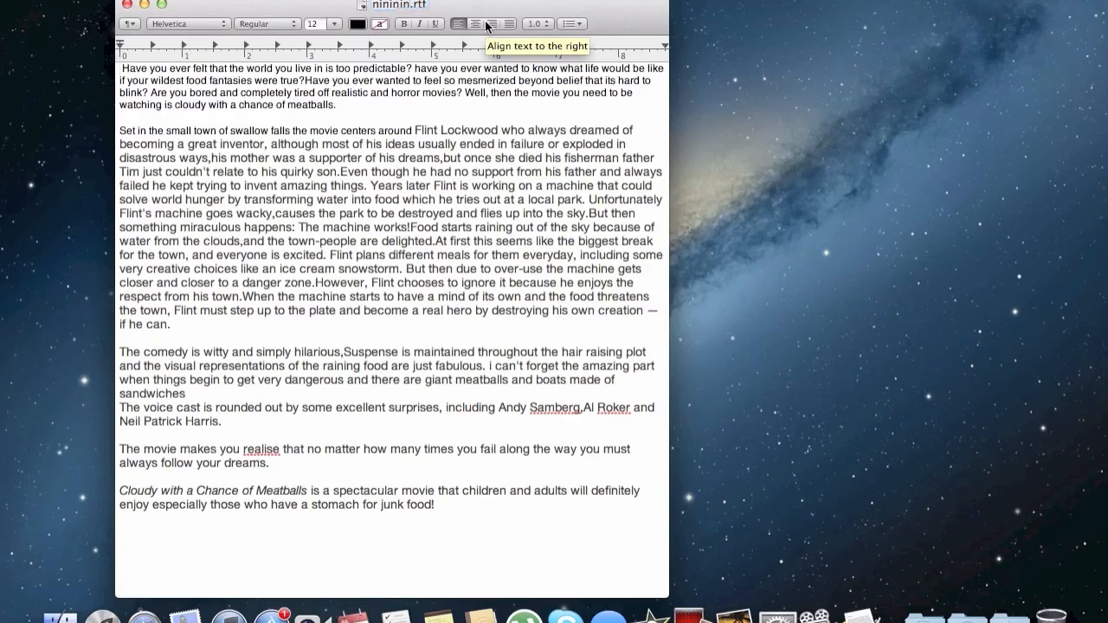
pyautogui.moveTo(135, 16)
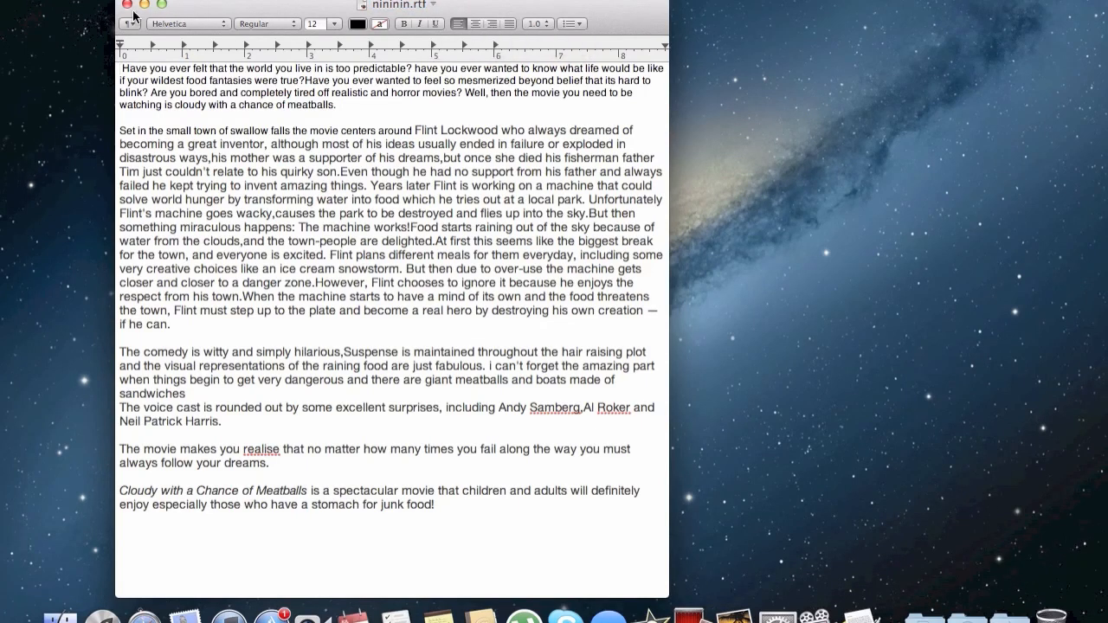